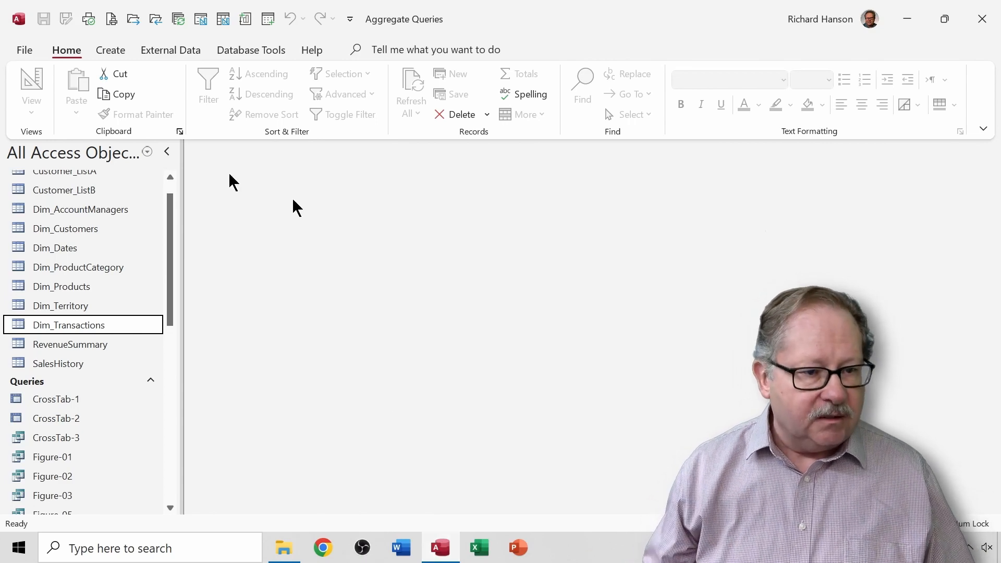
# - Start a new query from the Create tab's Query Wizard, choosing Crosstab Query Wizard
pyautogui.click(110, 50)
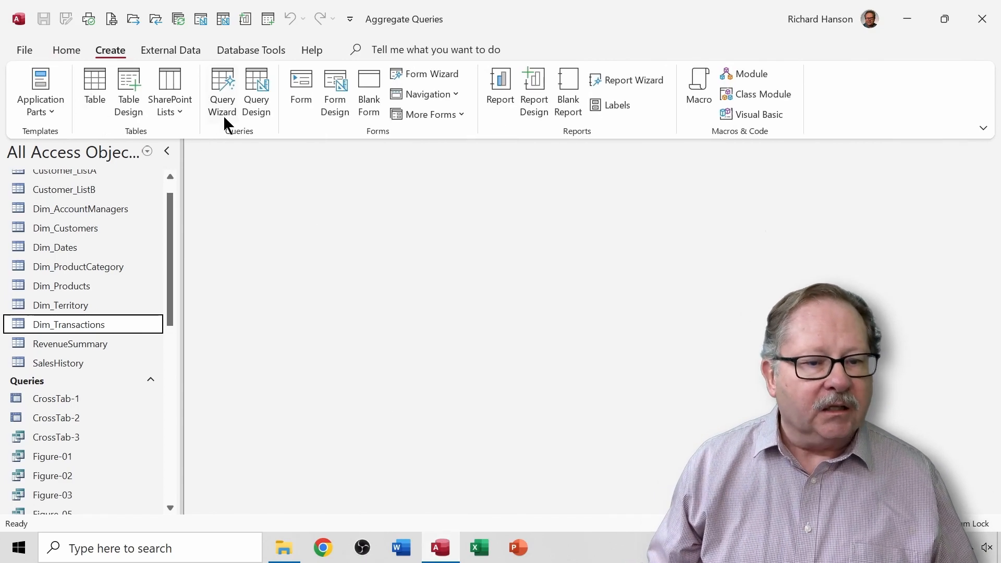
pyautogui.click(221, 92)
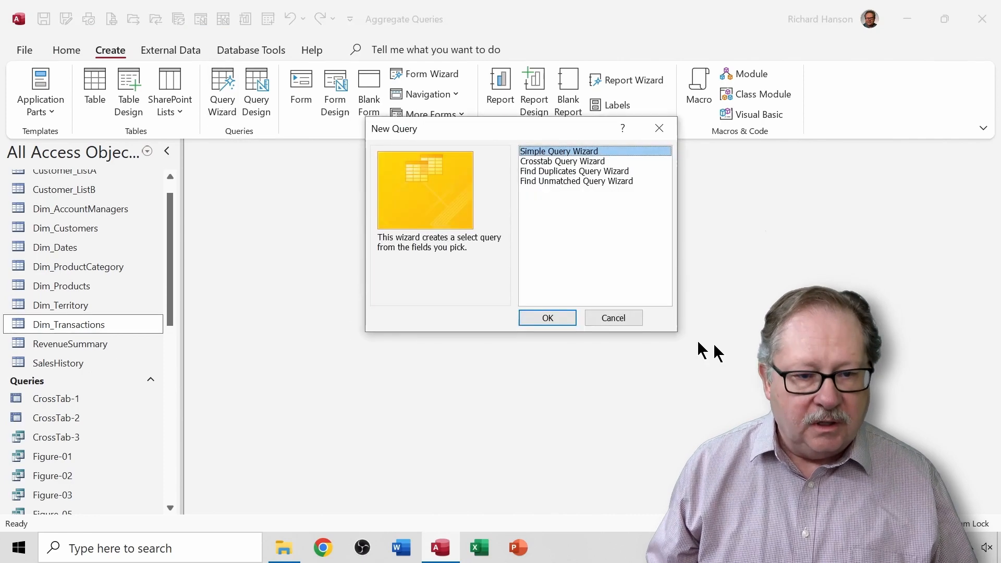
pyautogui.click(562, 161)
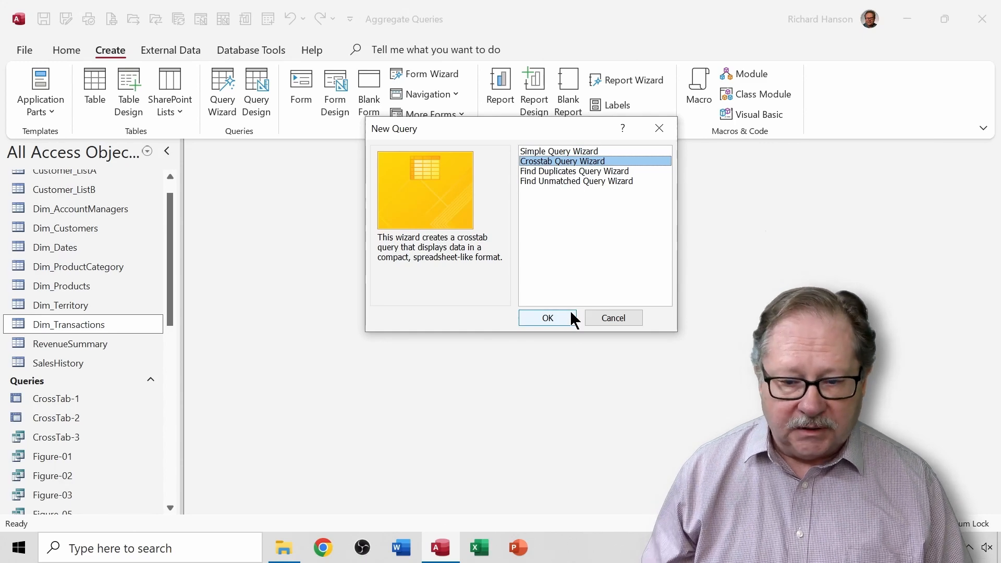
# - Base the crosstab wizard on Dim_Transactions and pick ProductID as the row heading
pyautogui.click(546, 318)
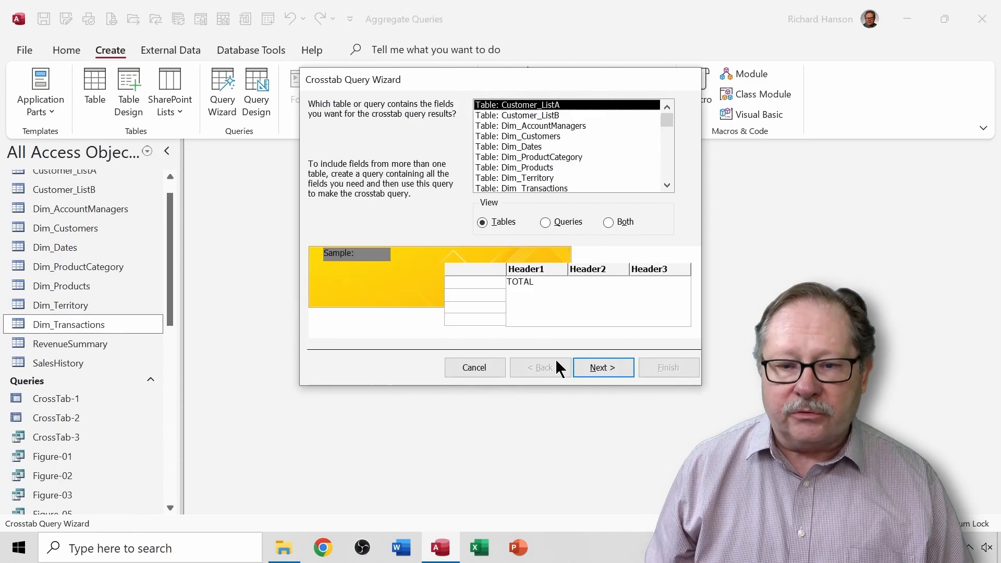
pyautogui.moveTo(526, 139)
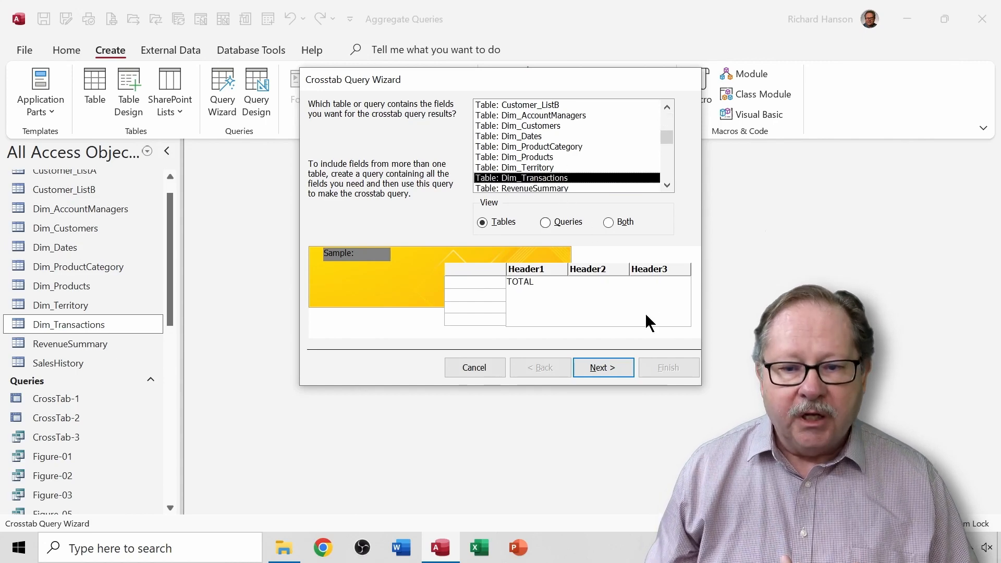
pyautogui.click(602, 367)
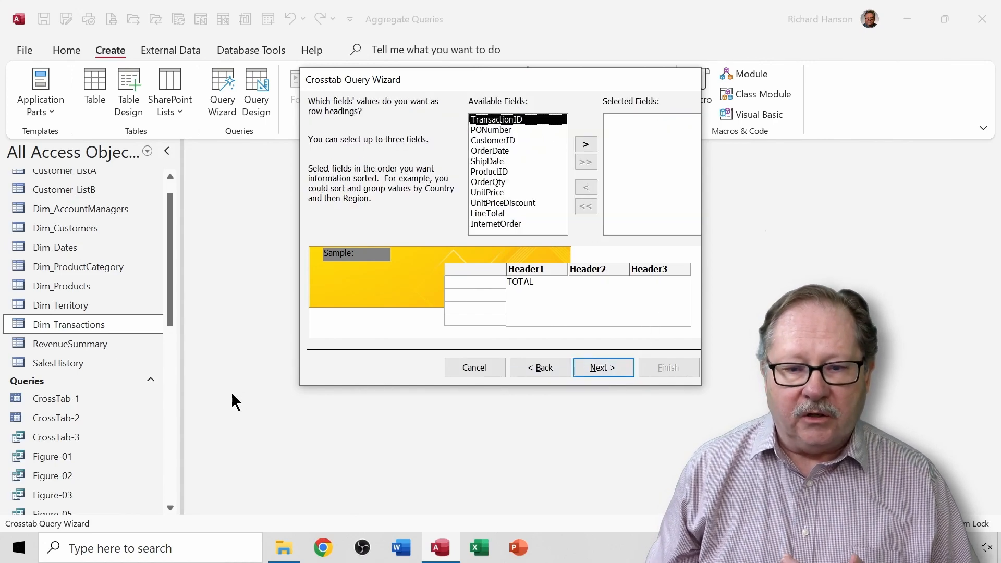
pyautogui.moveTo(429, 120)
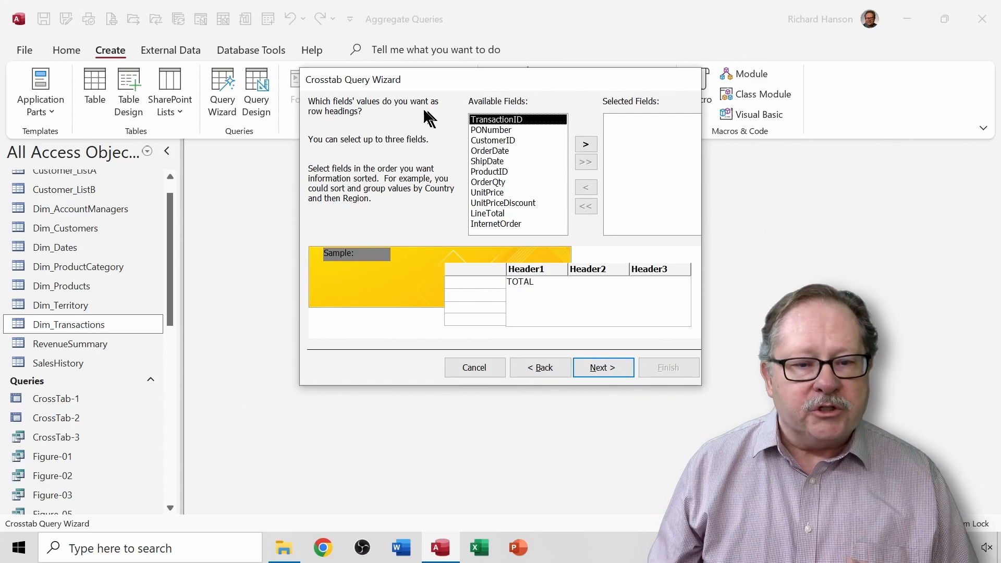
pyautogui.moveTo(380, 111)
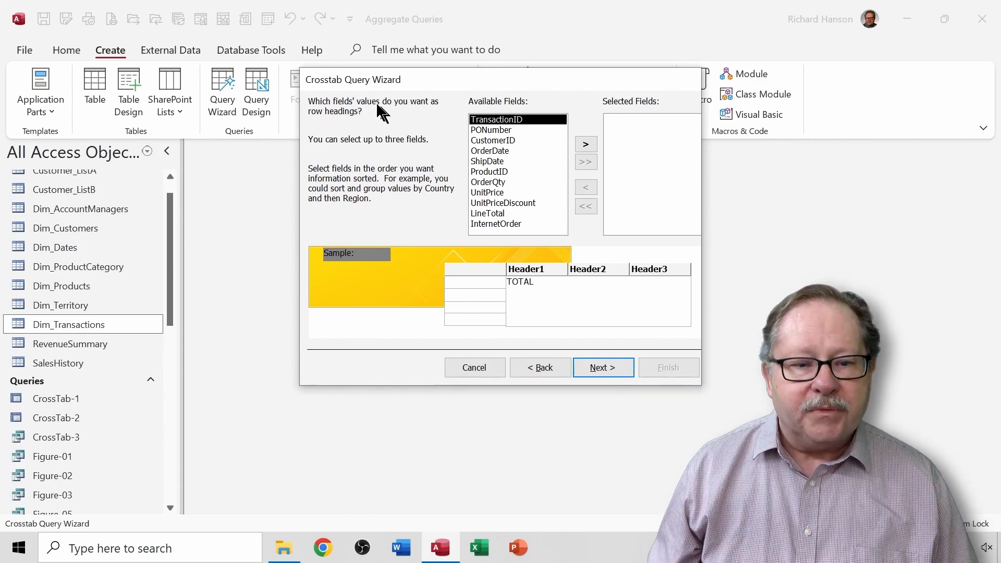
pyautogui.moveTo(335, 124)
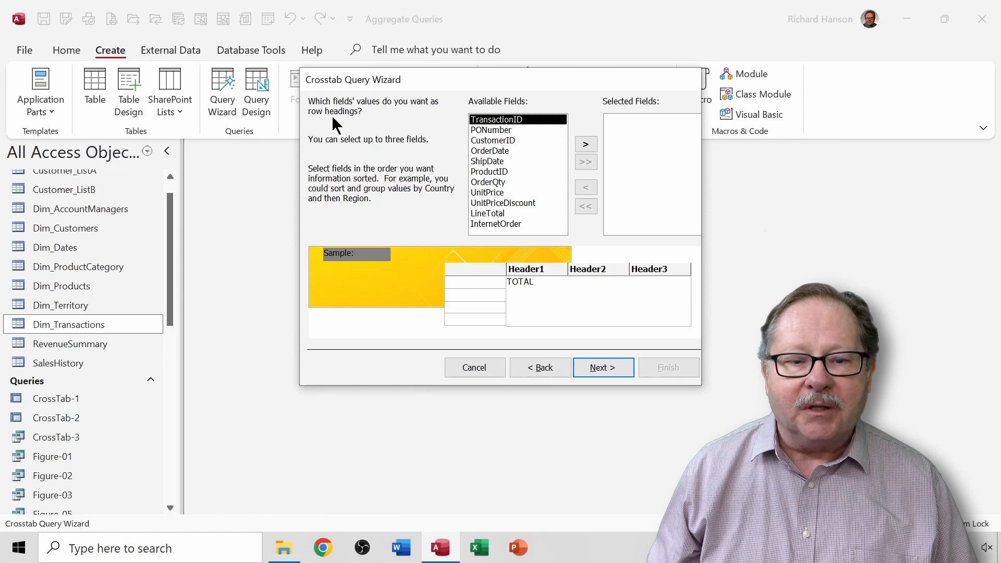
pyautogui.moveTo(486, 125)
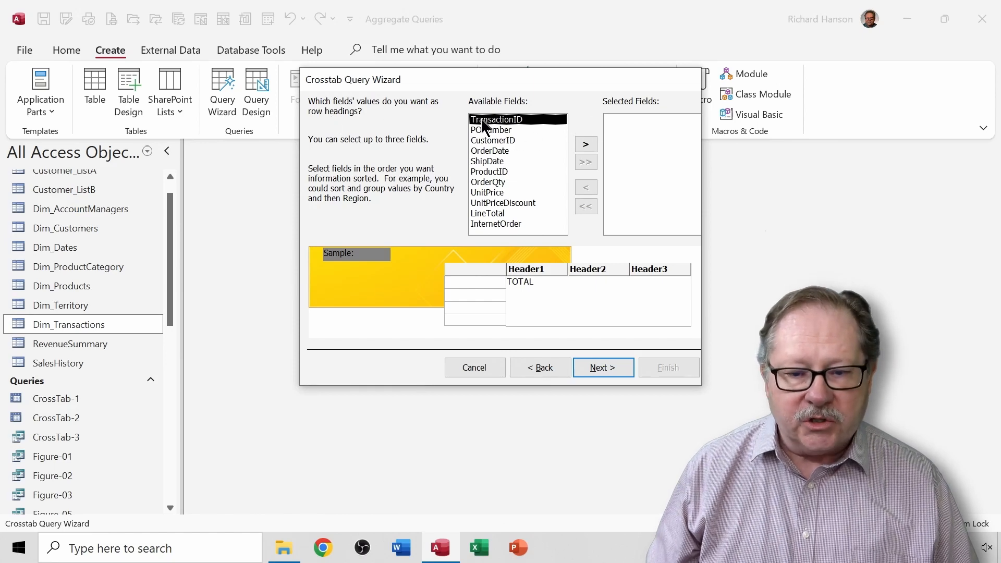
pyautogui.moveTo(497, 178)
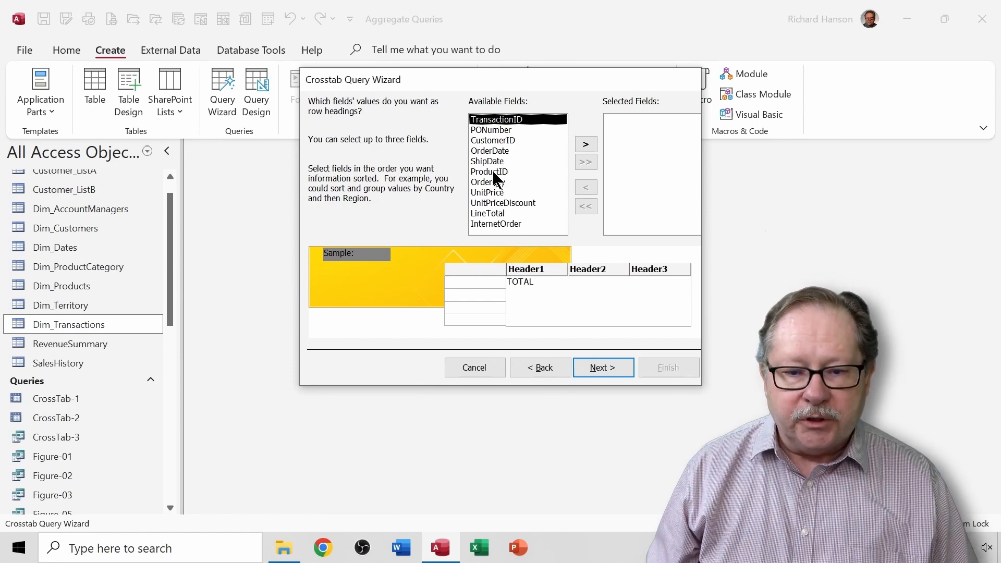
pyautogui.click(585, 144)
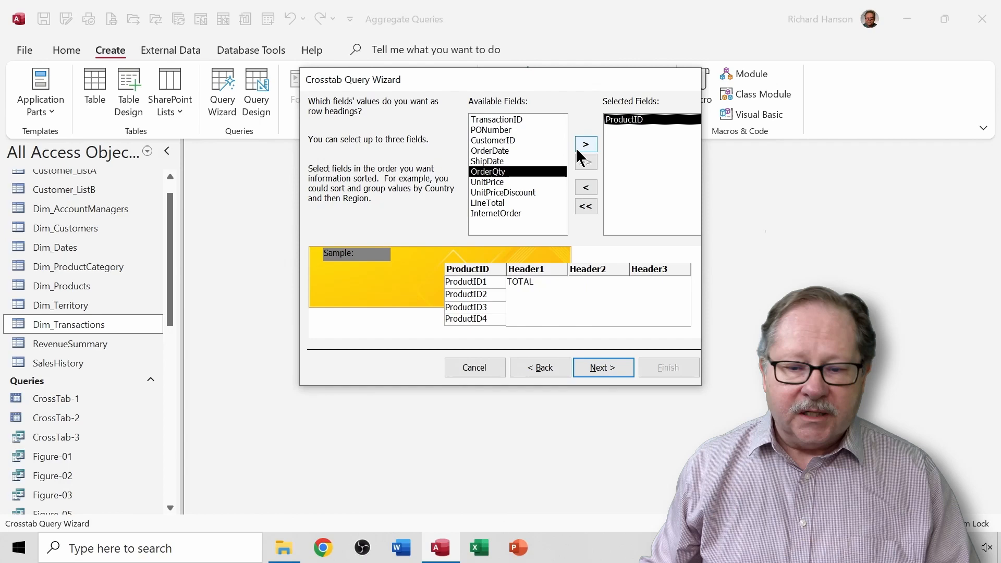
pyautogui.moveTo(728, 156)
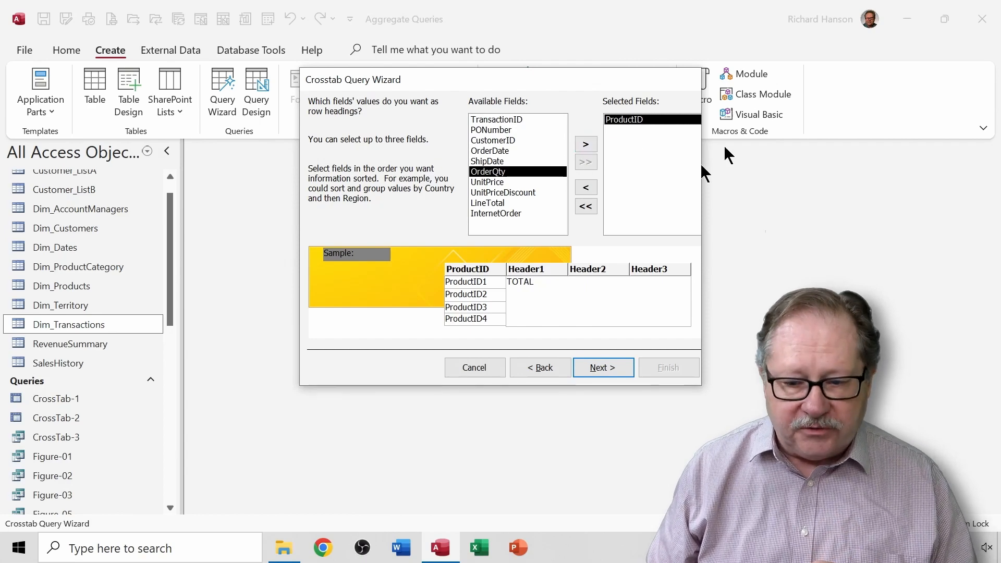
# - Choose OrderDate as the column heading and keep the Quarter date interval
pyautogui.click(603, 368)
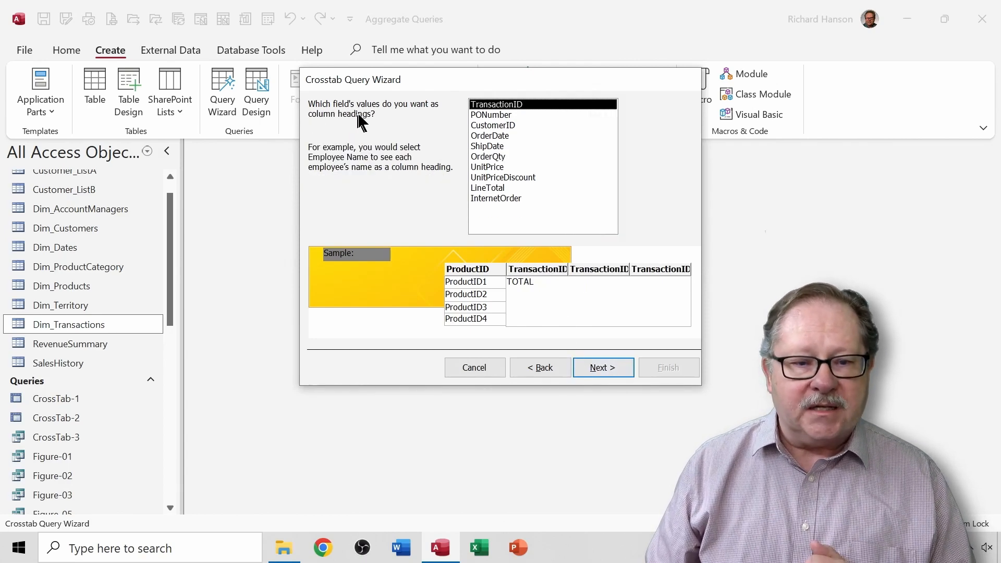
pyautogui.moveTo(338, 102)
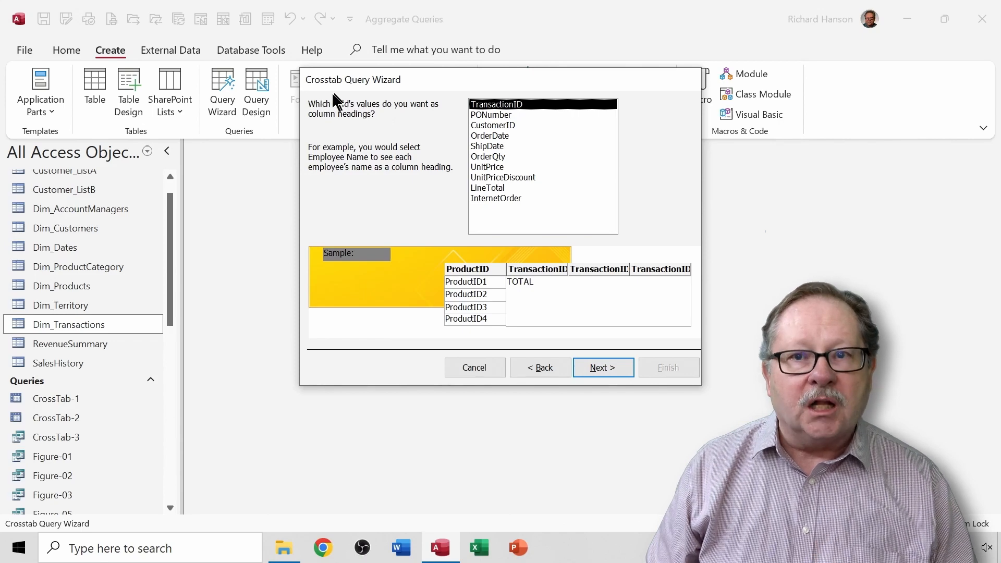
pyautogui.moveTo(364, 125)
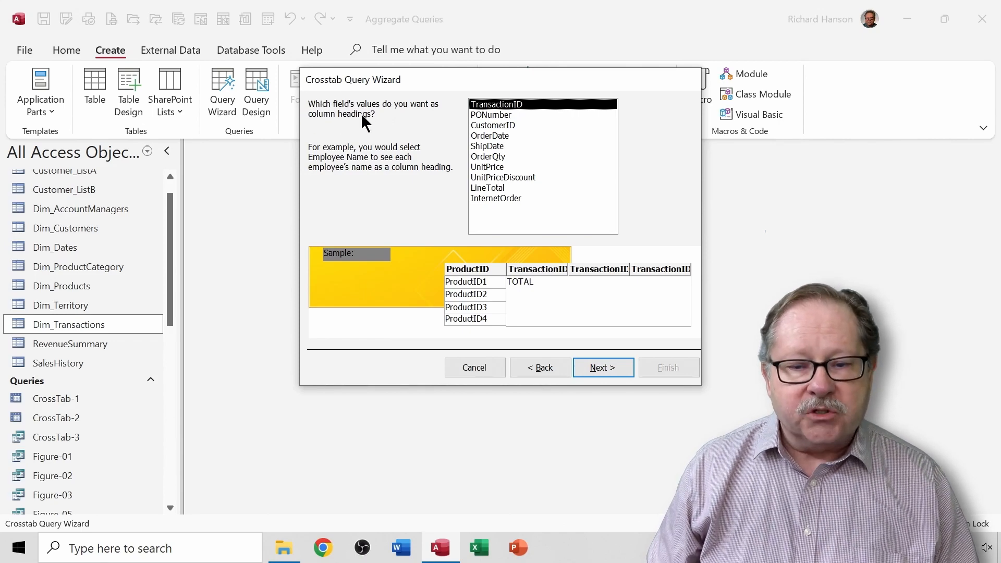
pyautogui.moveTo(489, 159)
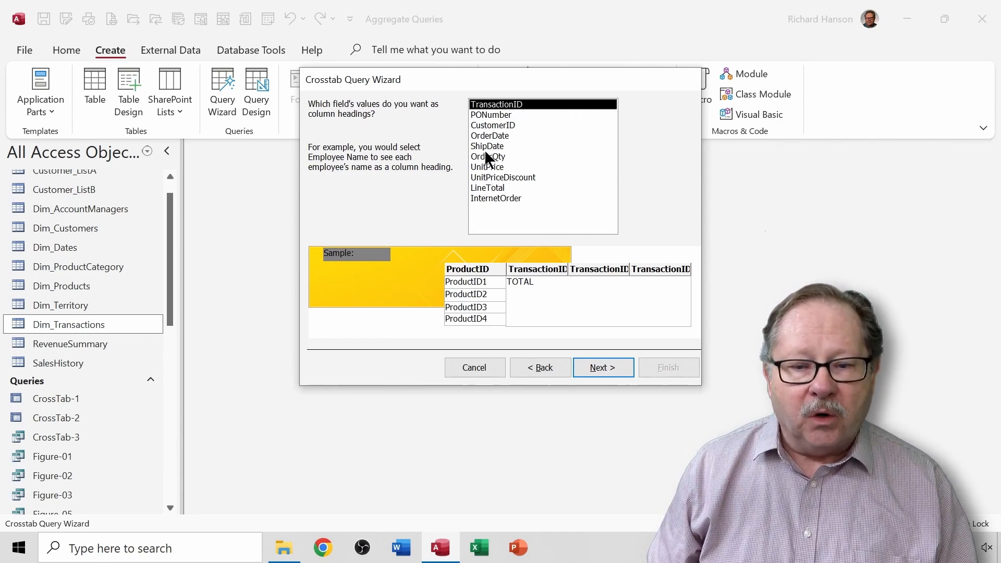
pyautogui.click(490, 135)
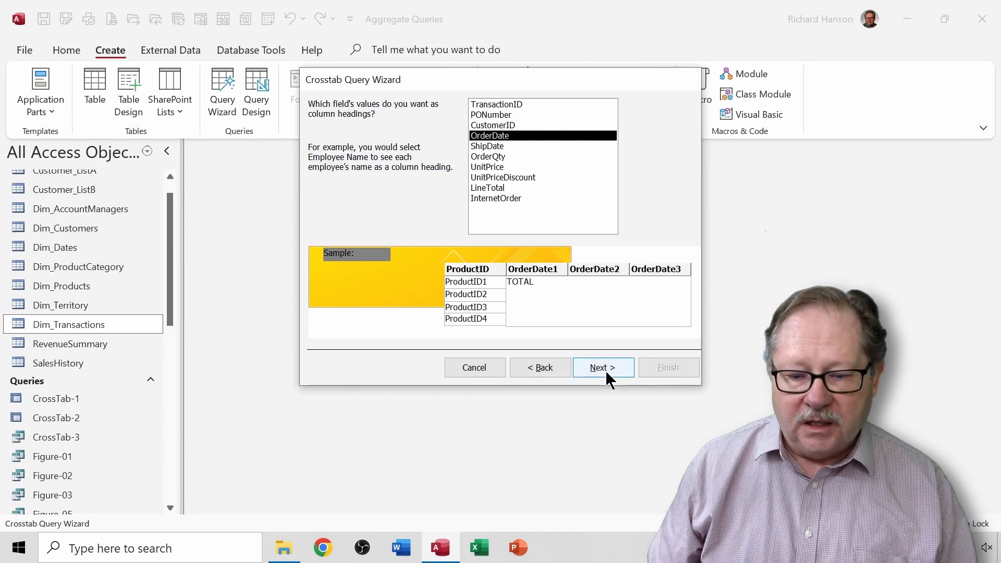
pyautogui.click(598, 368)
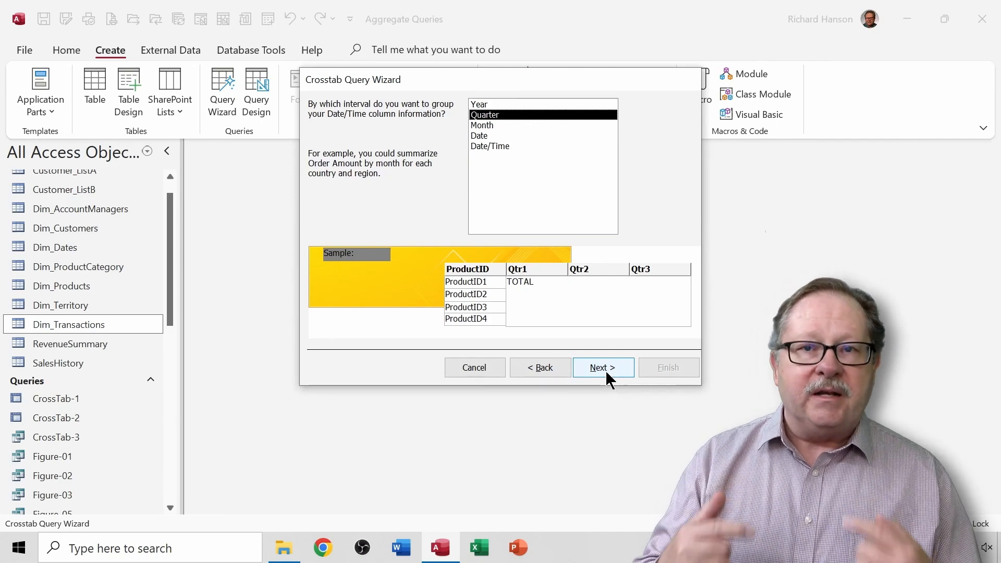
pyautogui.moveTo(500, 109)
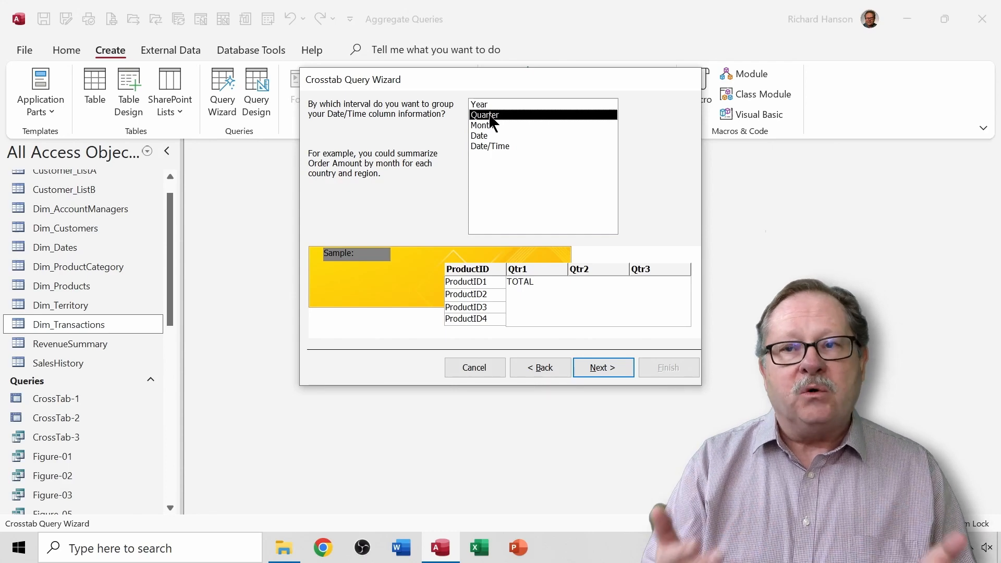
pyautogui.moveTo(616, 287)
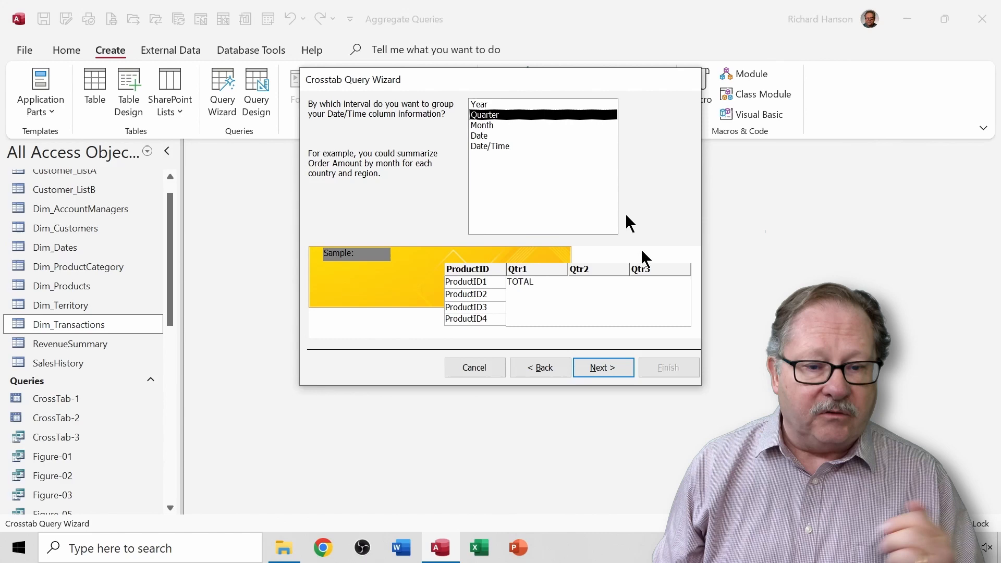
# - Set the crosstab value to Sum of LineTotal for each product and quarter
pyautogui.click(603, 367)
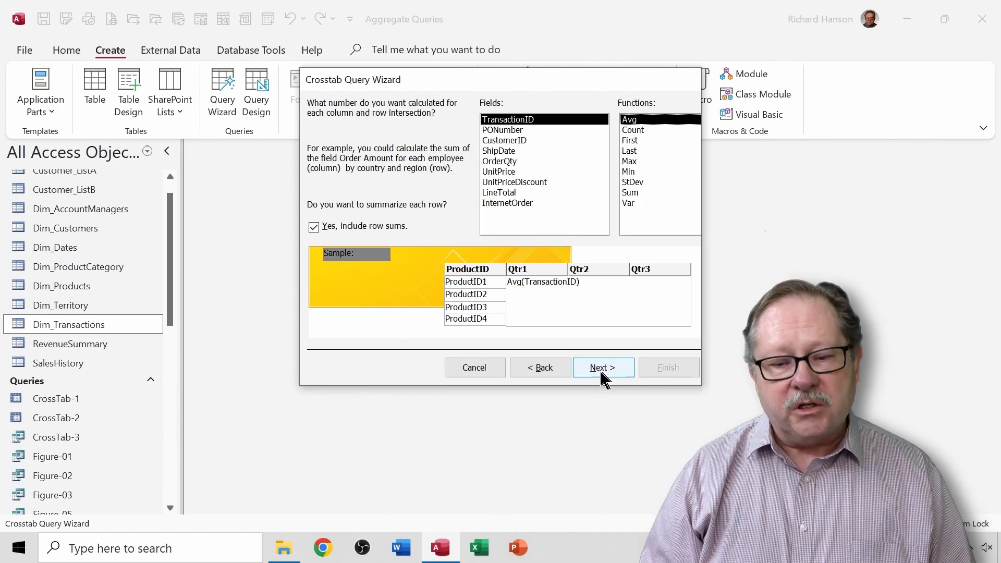
pyautogui.moveTo(603, 332)
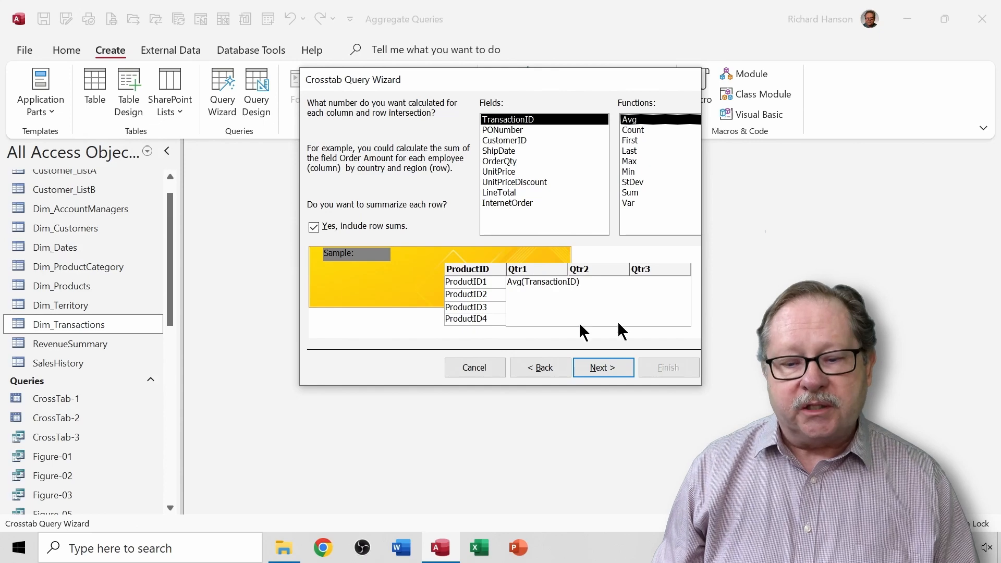
pyautogui.moveTo(609, 322)
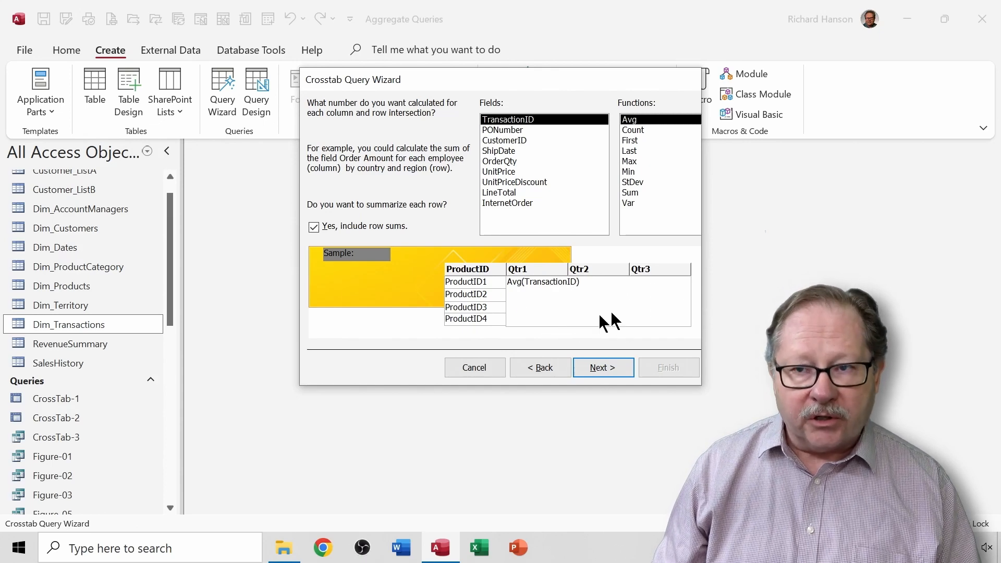
pyautogui.moveTo(613, 323)
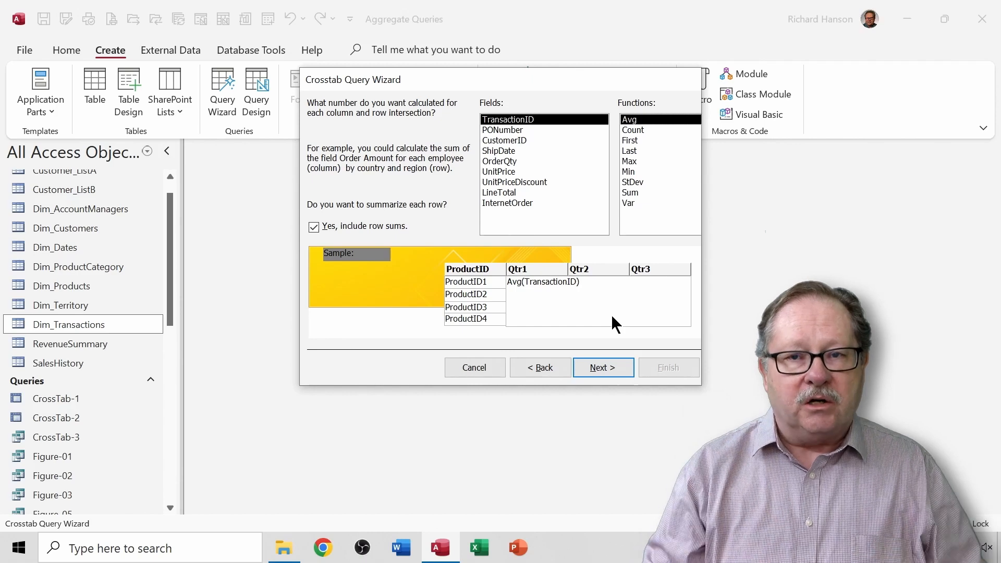
pyautogui.moveTo(543, 293)
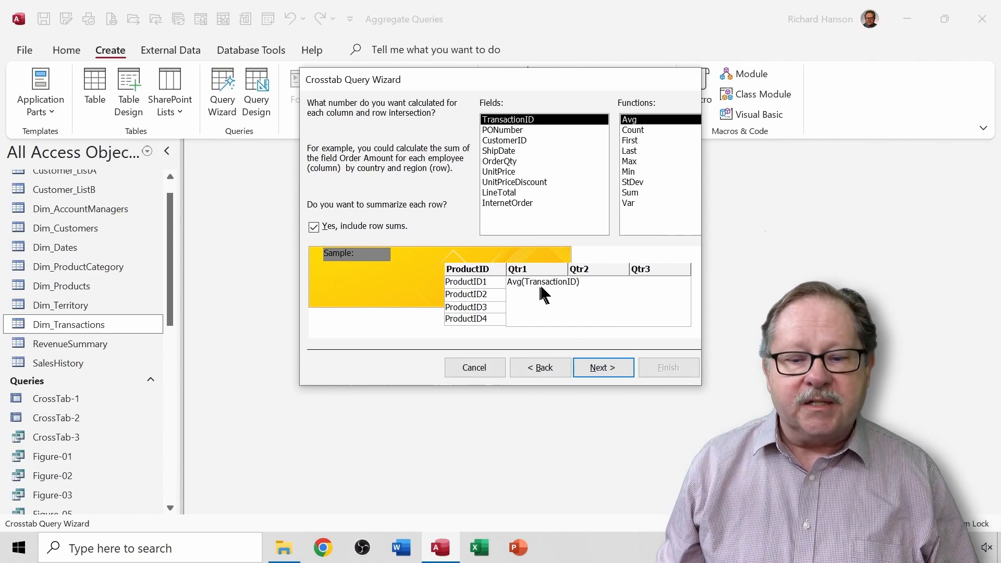
pyautogui.moveTo(525, 291)
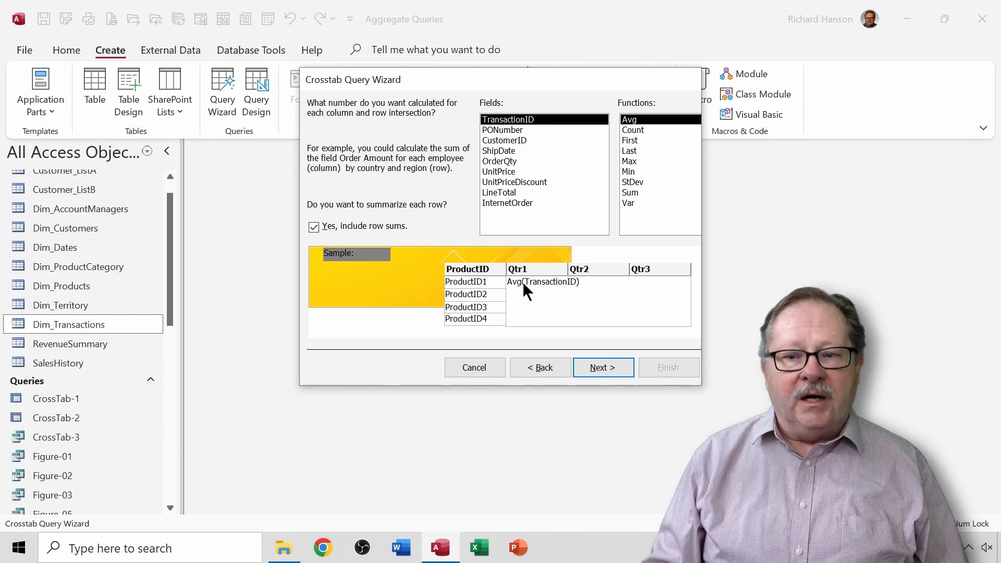
pyautogui.moveTo(498, 199)
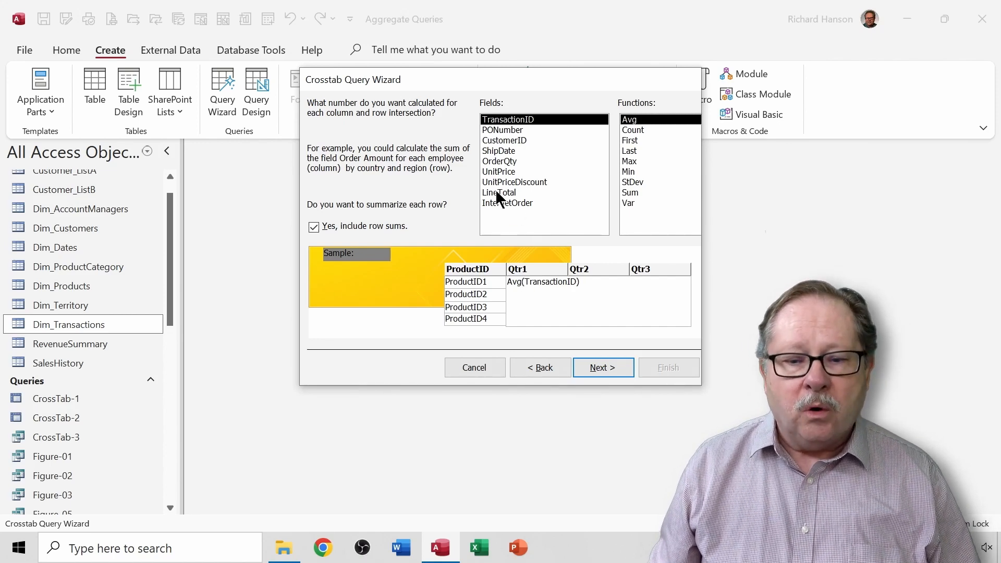
pyautogui.click(499, 193)
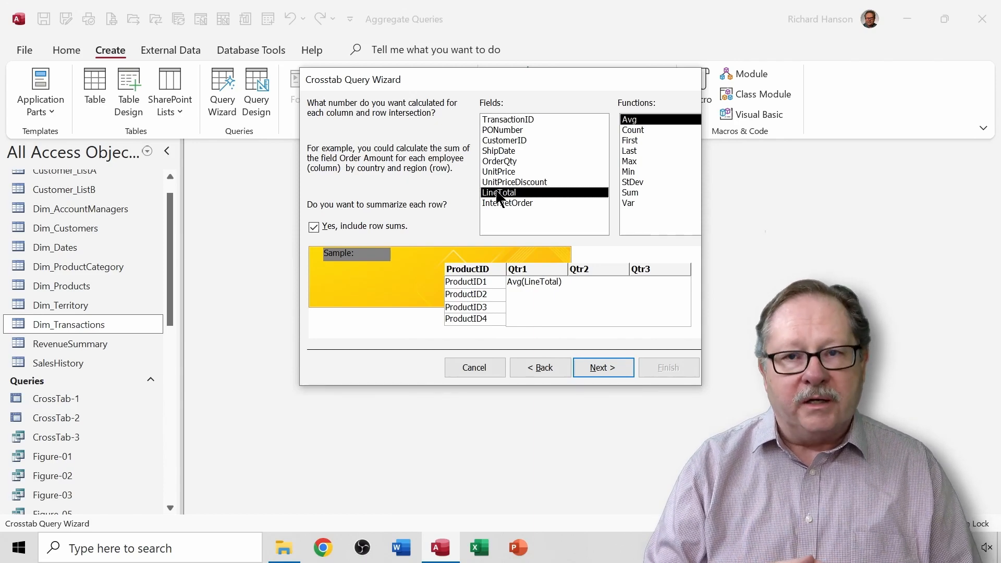
pyautogui.moveTo(635, 198)
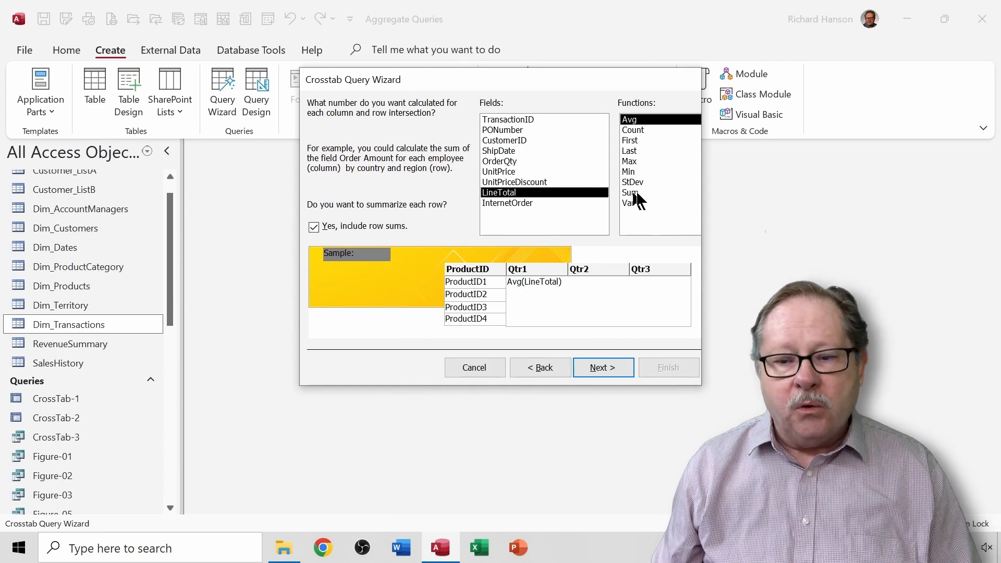
pyautogui.click(631, 193)
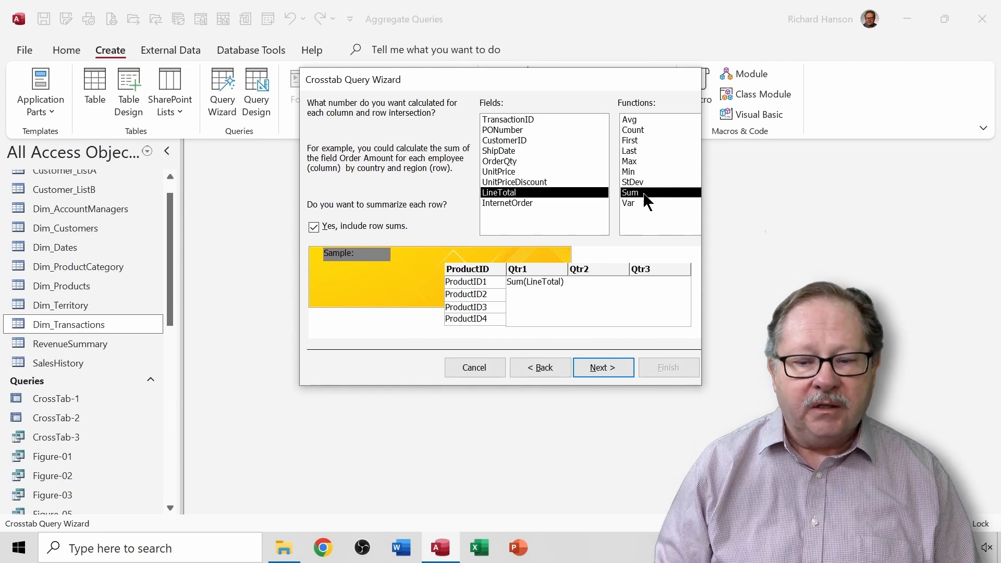
pyautogui.moveTo(561, 299)
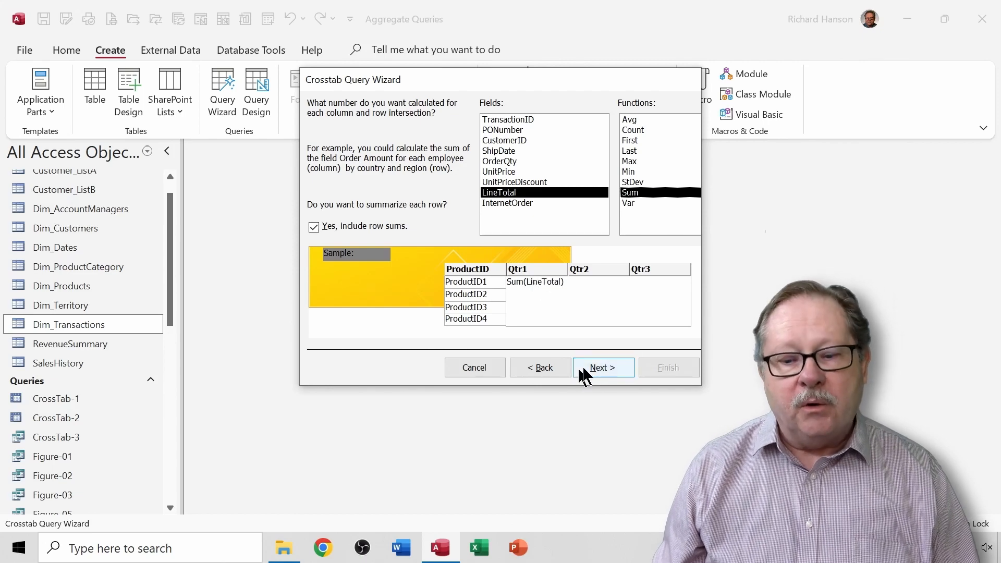
# - Name the query Qry_Transactions_Crosstab and finish, opening it in design view
pyautogui.click(602, 367)
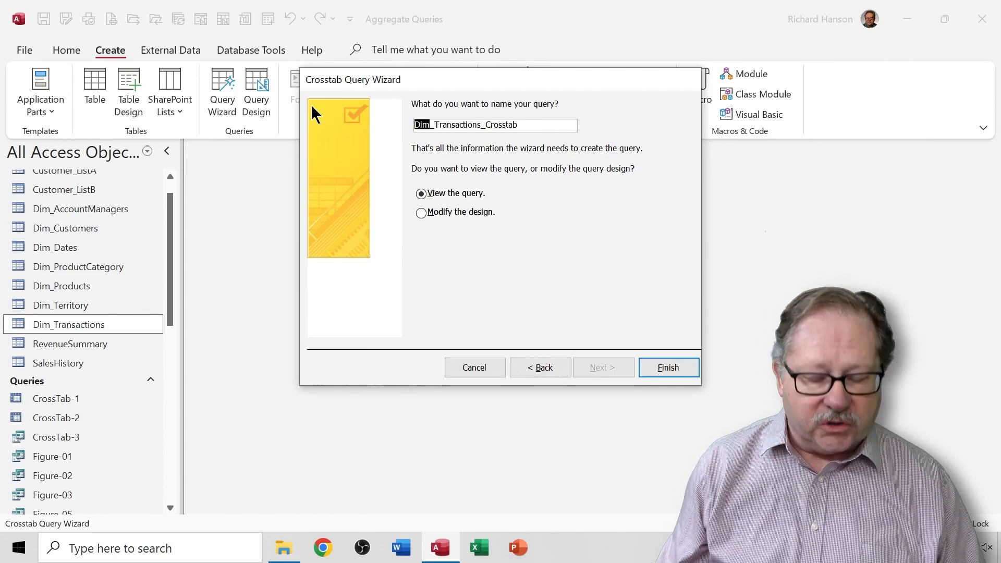
pyautogui.write('Qrl')
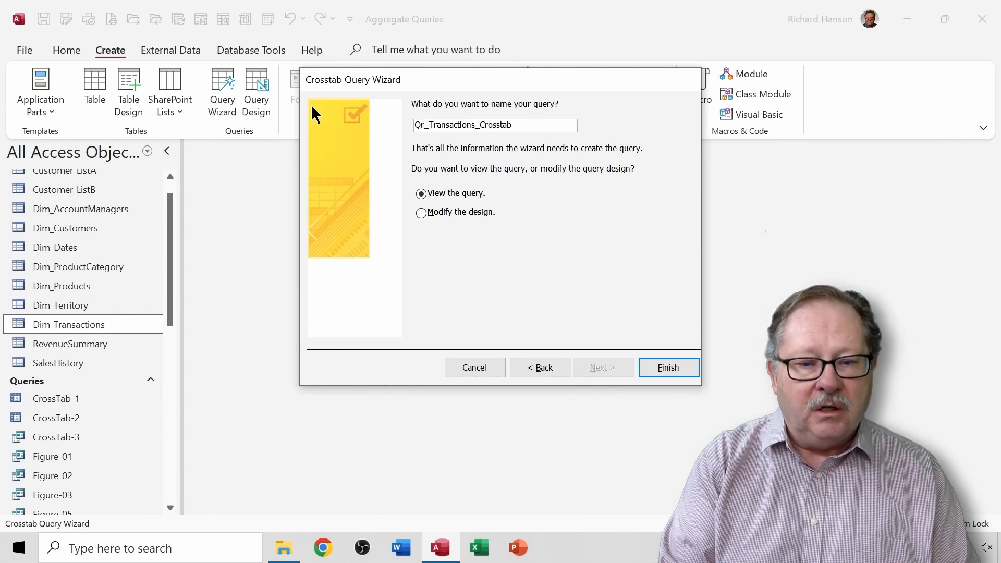
pyautogui.write('Qry_Transactions_Crosstab')
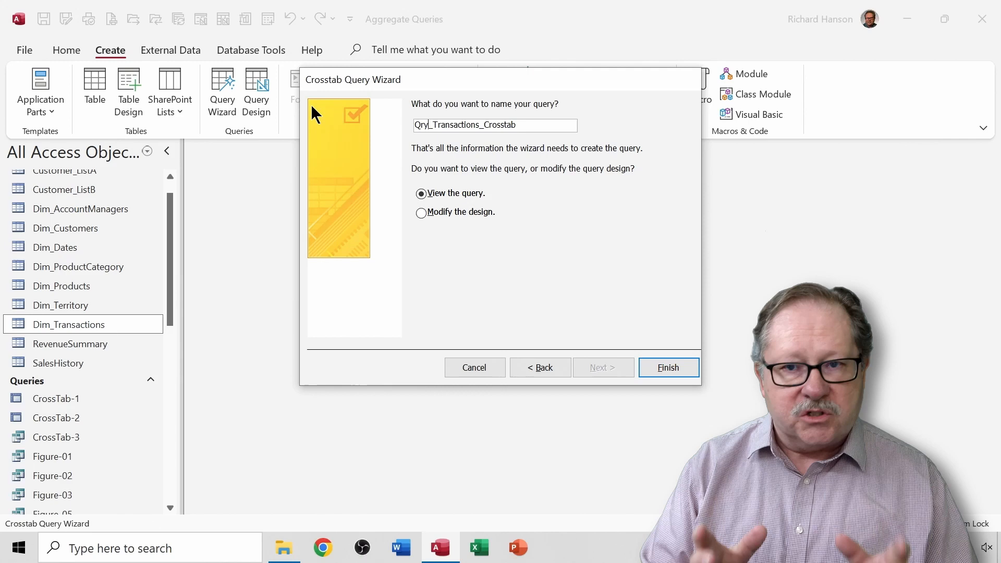
pyautogui.moveTo(472, 203)
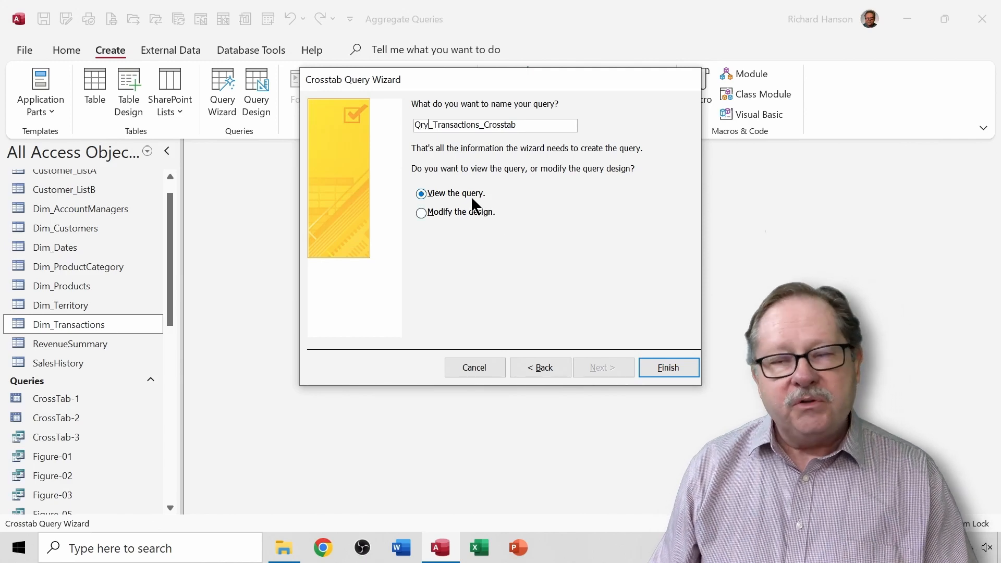
pyautogui.moveTo(422, 213)
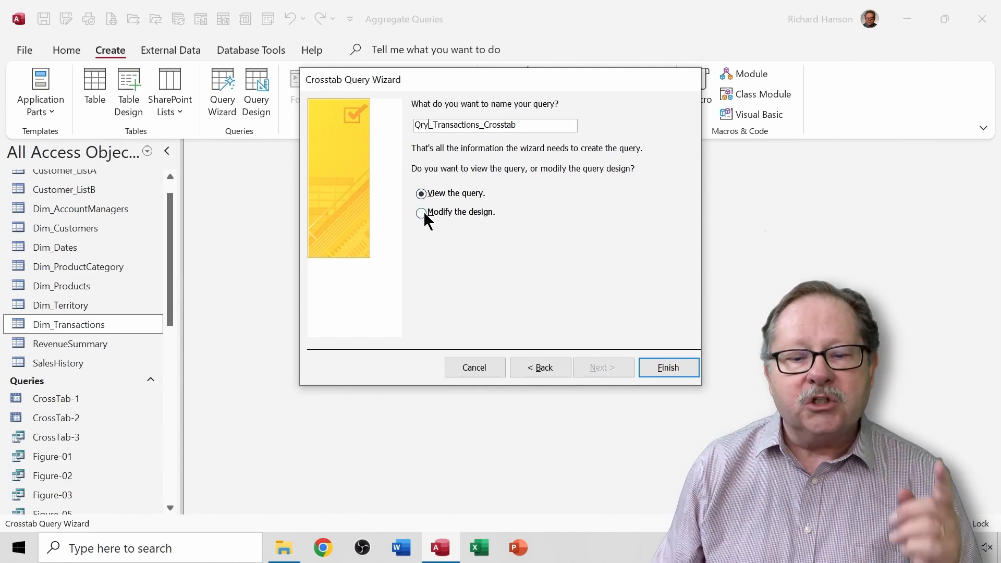
pyautogui.click(421, 211)
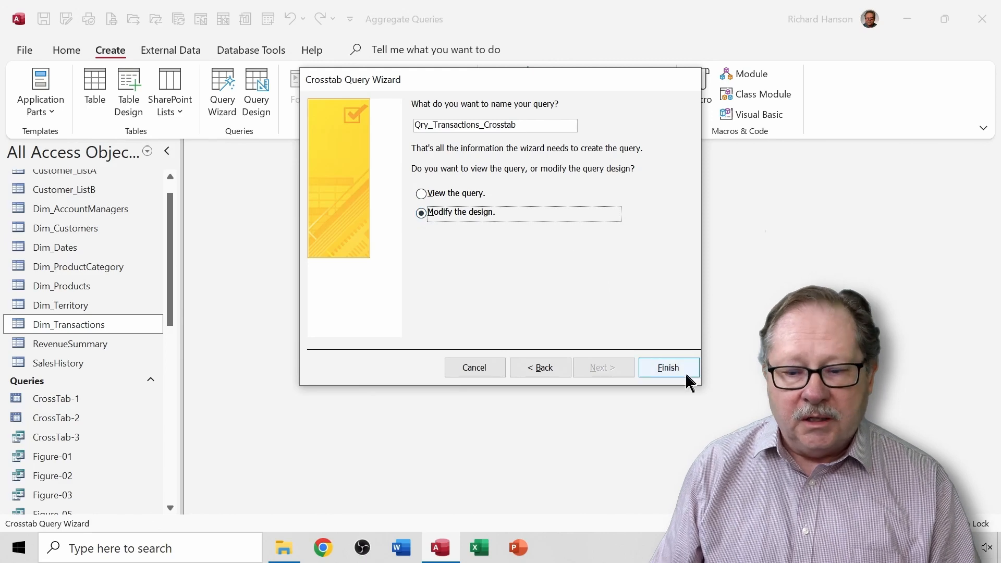
pyautogui.click(668, 367)
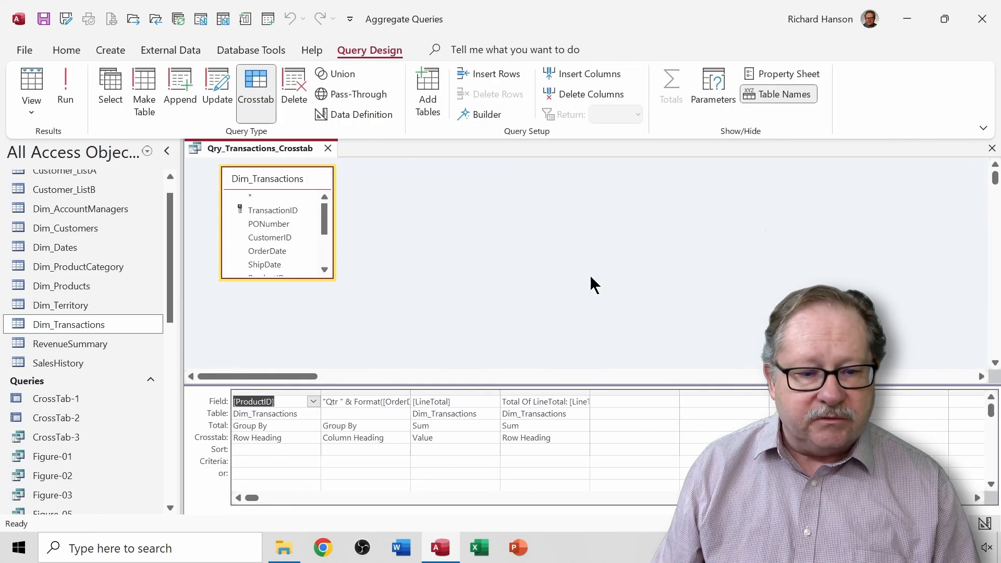
pyautogui.moveTo(408, 309)
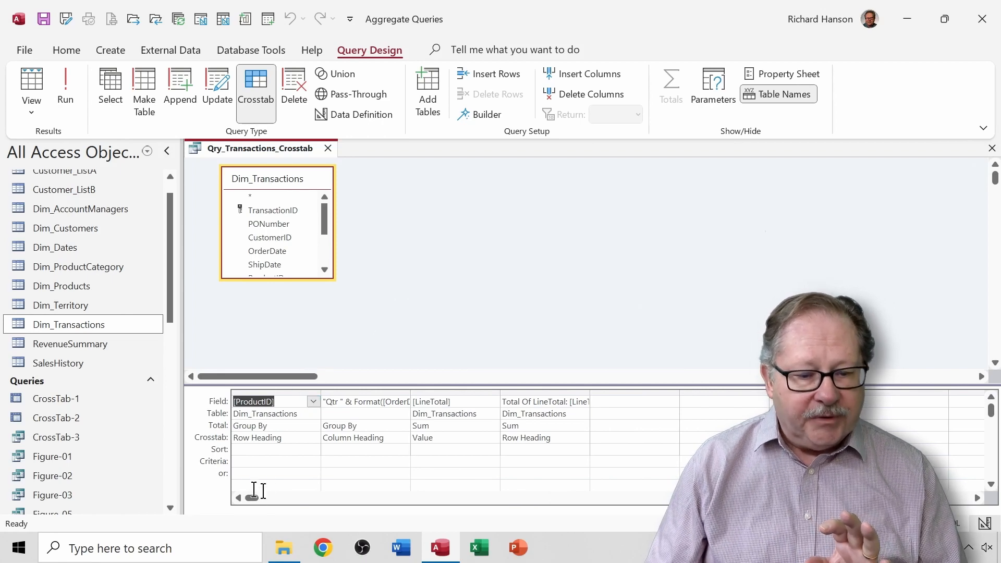
pyautogui.moveTo(220, 431)
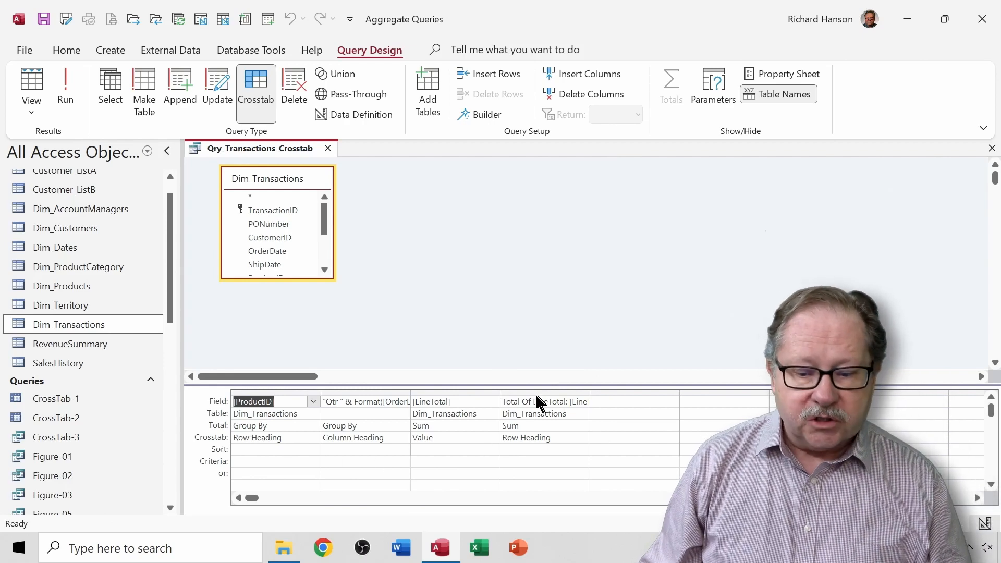
pyautogui.click(544, 401)
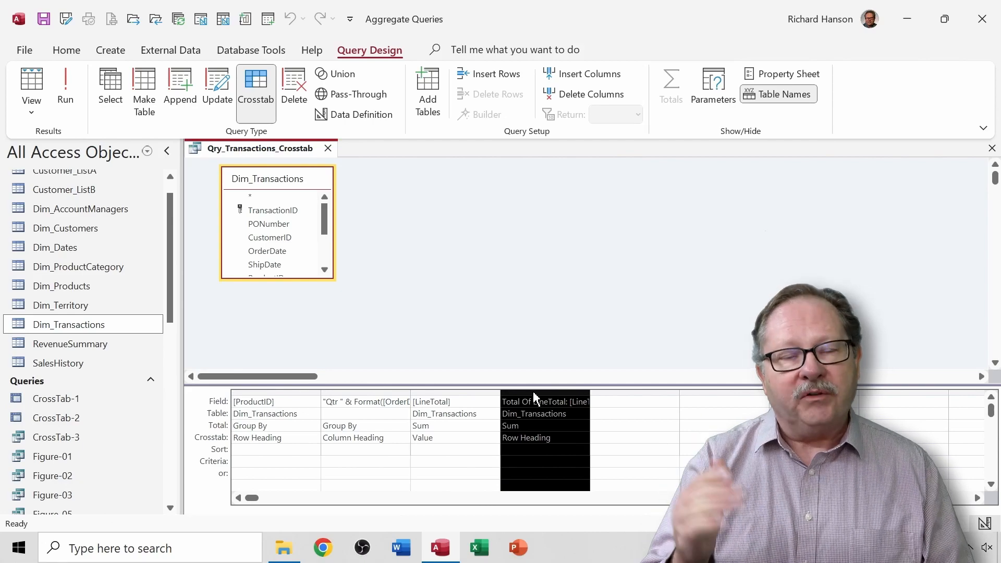
pyautogui.moveTo(510, 296)
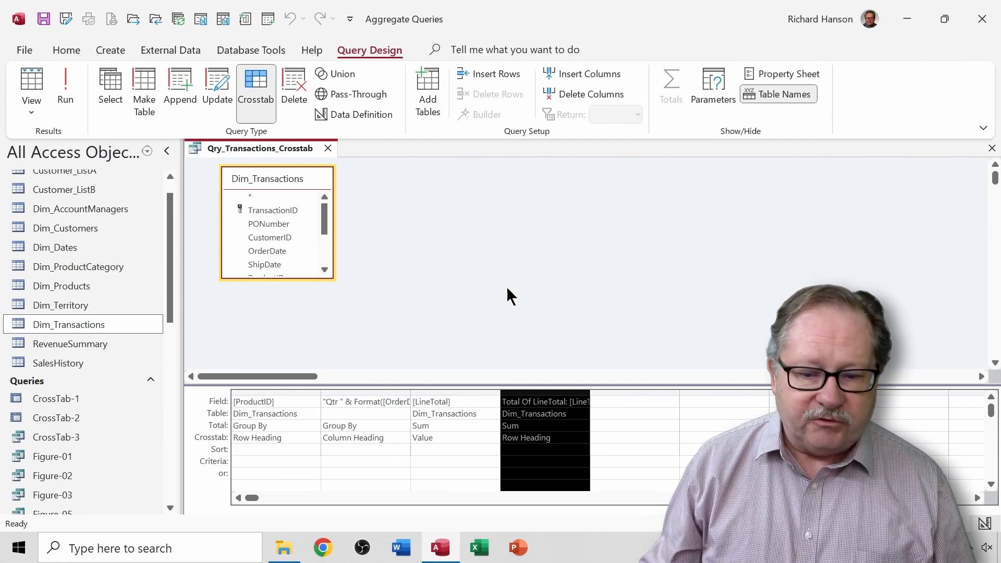
pyautogui.click(31, 86)
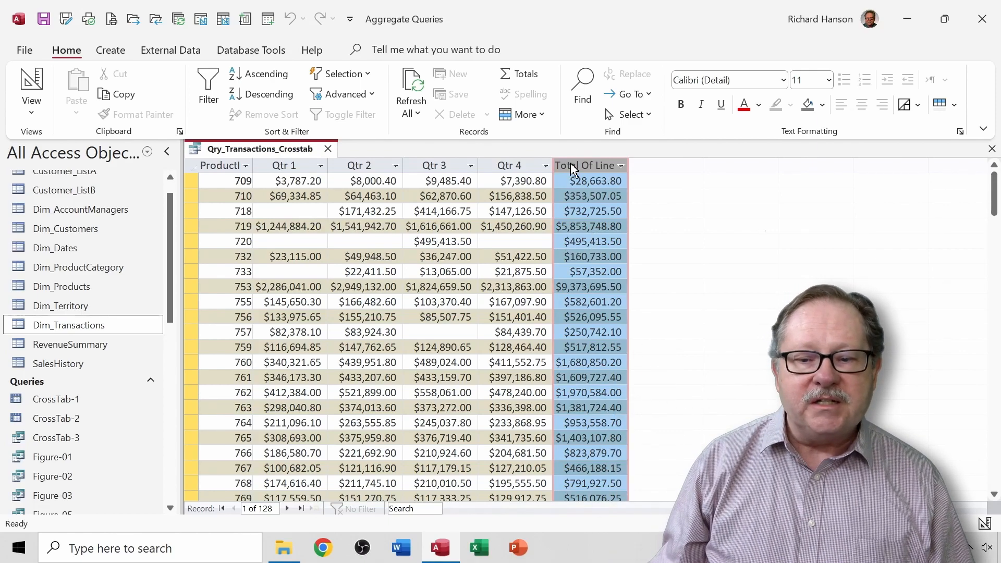
pyautogui.click(31, 89)
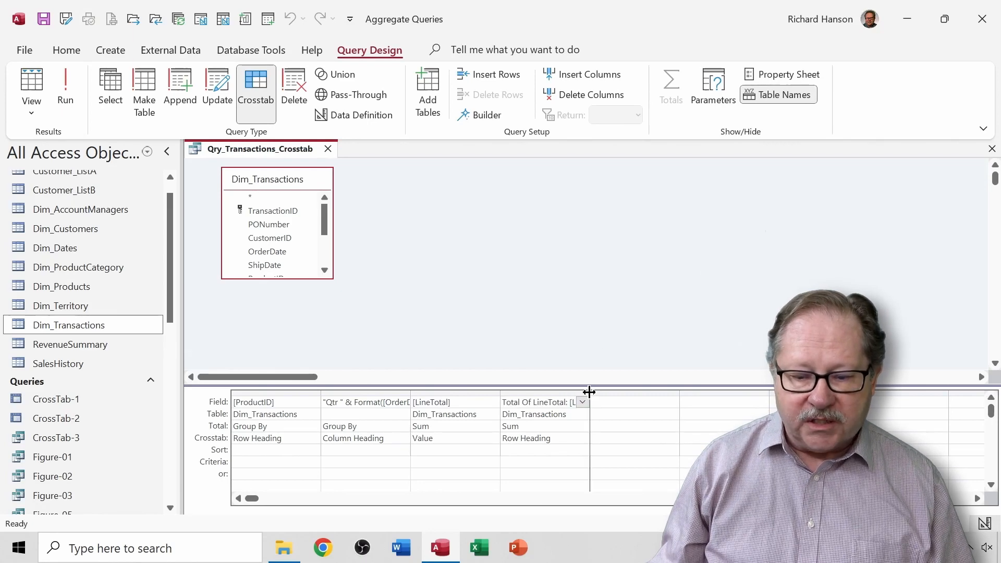
# - Label the LineTotal row-sum field 'Total Sales', run the crosstab, and close it
pyautogui.click(546, 401)
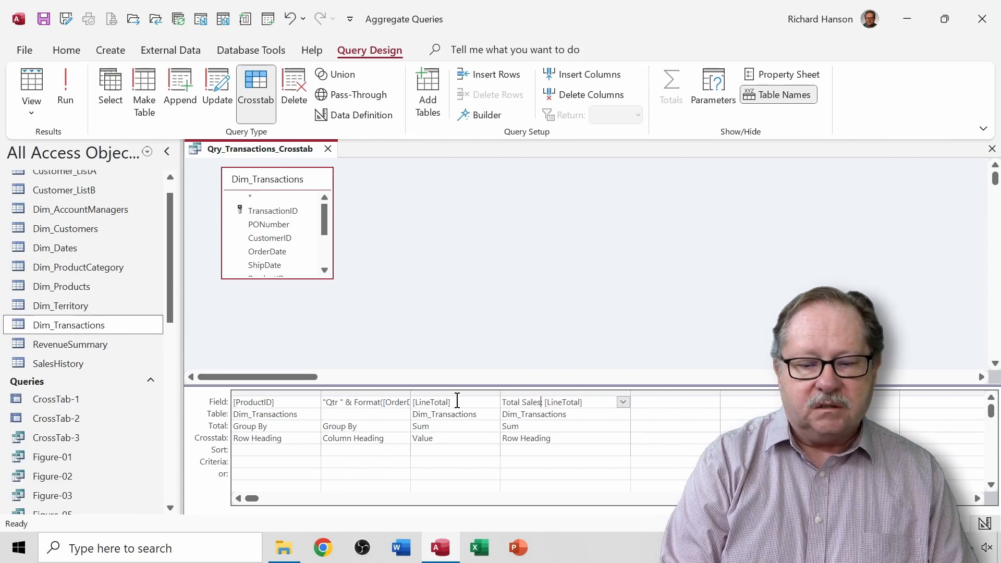
pyautogui.click(31, 86)
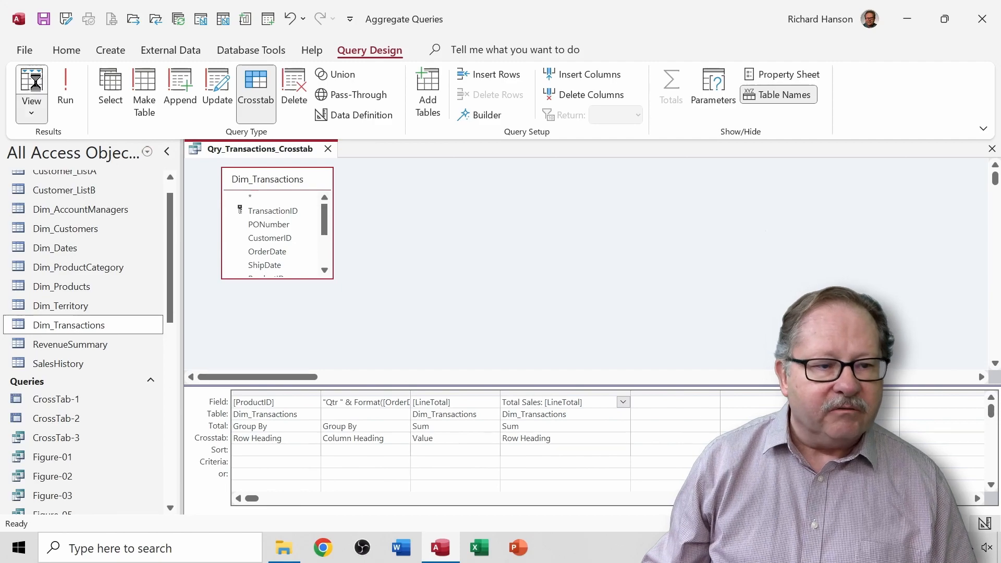
pyautogui.click(64, 89)
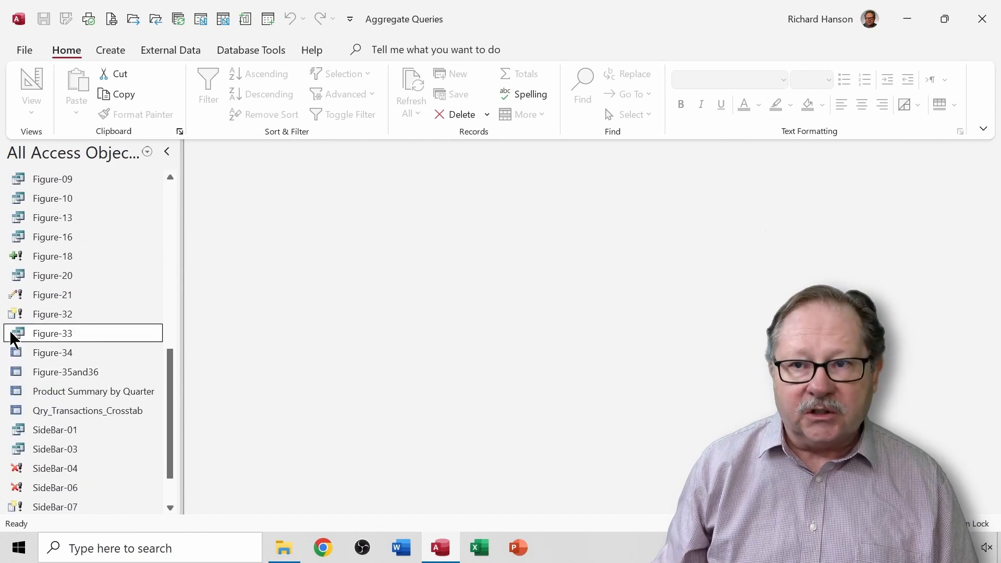
# - Open the Figure-33 query from the Navigation Pane in Design View
pyautogui.rightClick(52, 332)
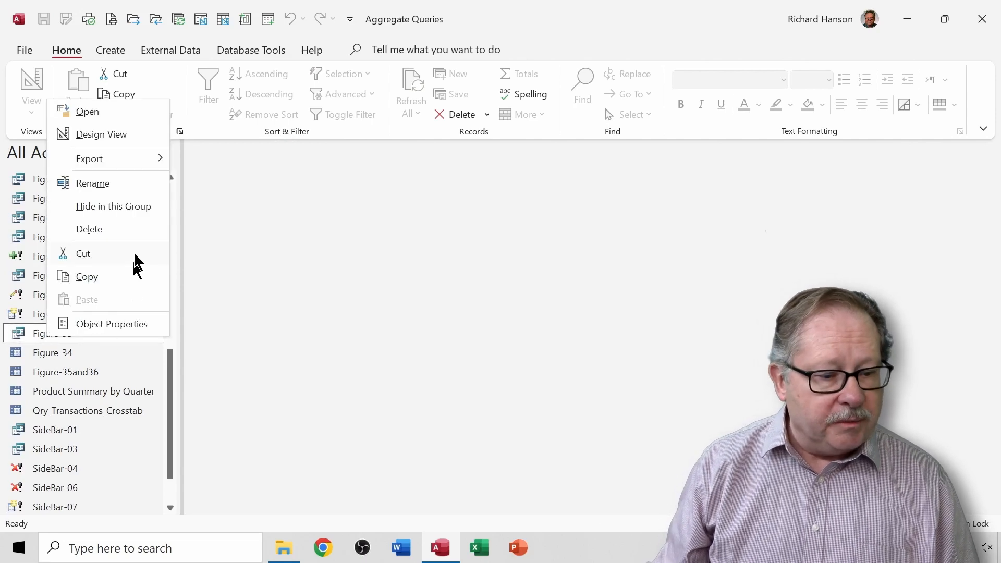
pyautogui.click(102, 134)
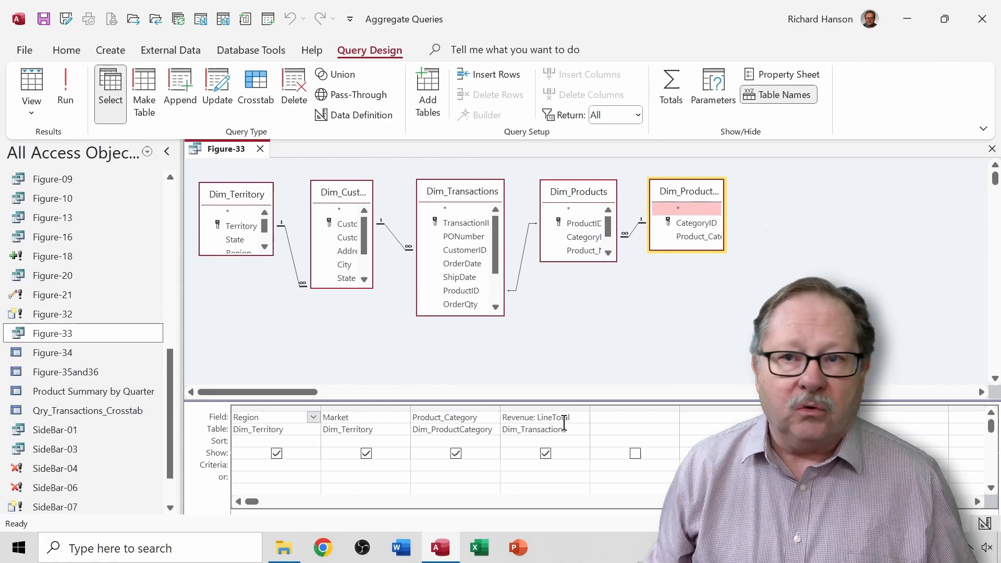
pyautogui.moveTo(561, 382)
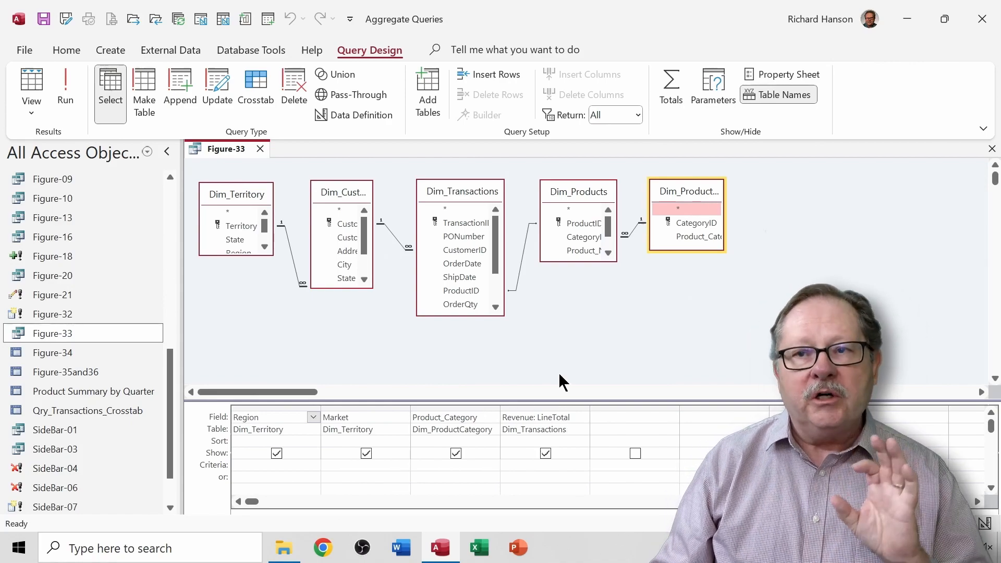
pyautogui.moveTo(661, 134)
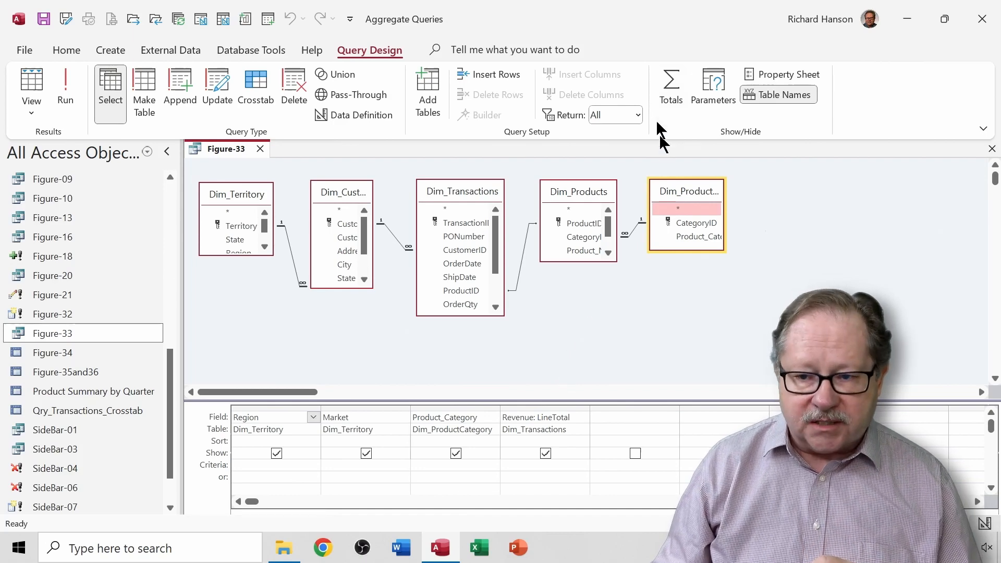
# - Turn on Totals and set Revenue's Total row to Sum
pyautogui.click(669, 89)
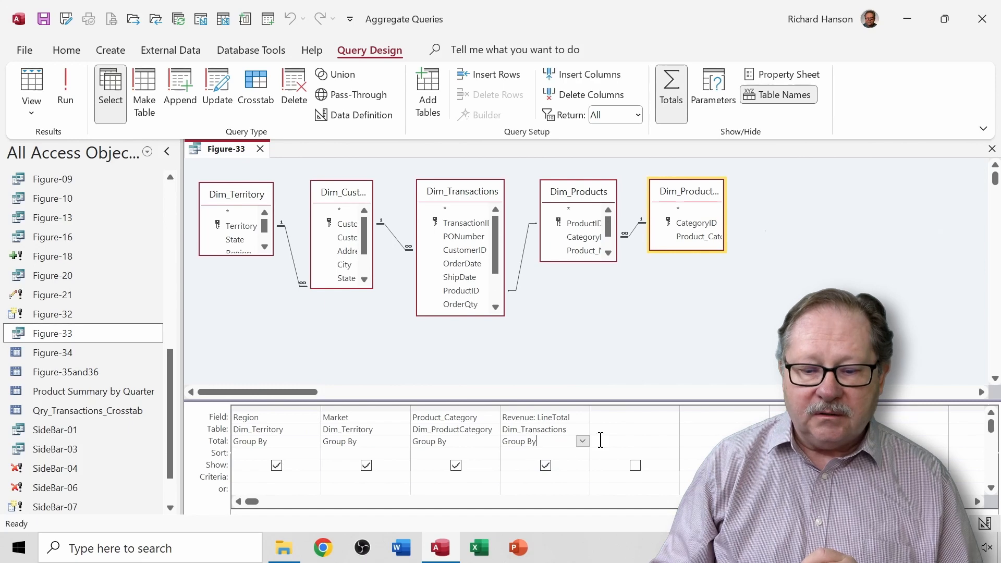
pyautogui.click(581, 442)
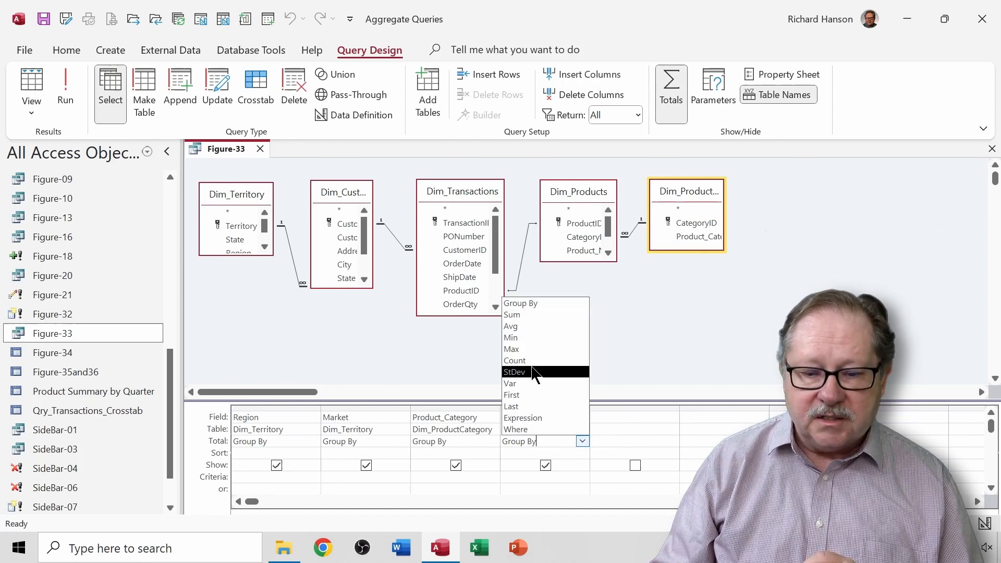
pyautogui.click(511, 314)
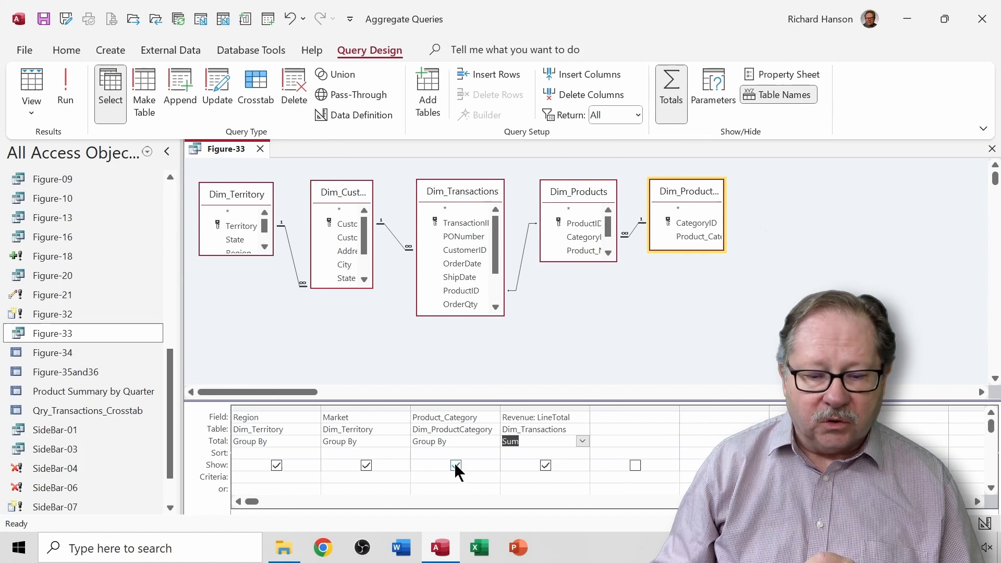
pyautogui.click(456, 465)
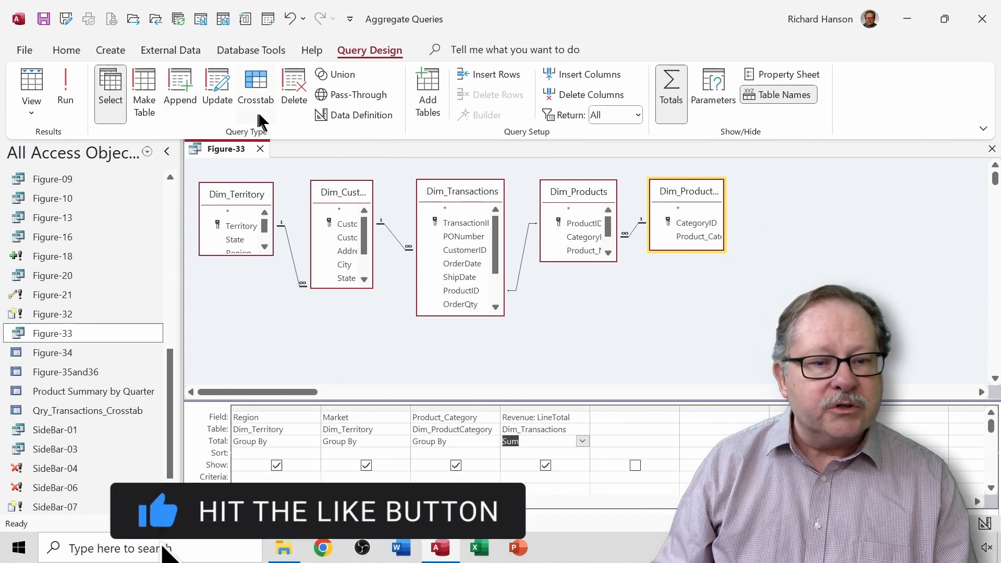
pyautogui.moveTo(256, 86)
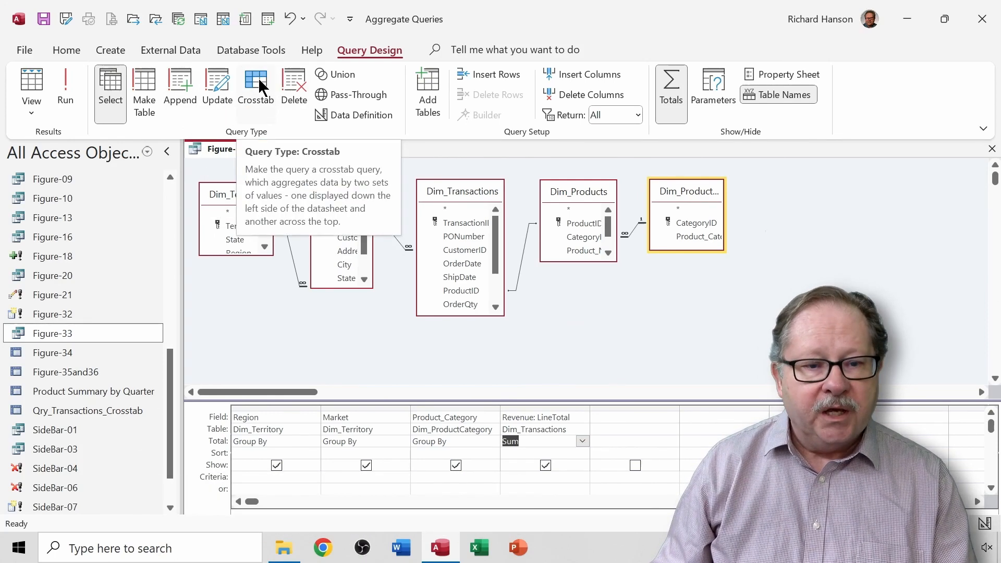
# - Switch Figure-33 to Crosstab: Region and Market rows, Revenue as value
pyautogui.click(255, 86)
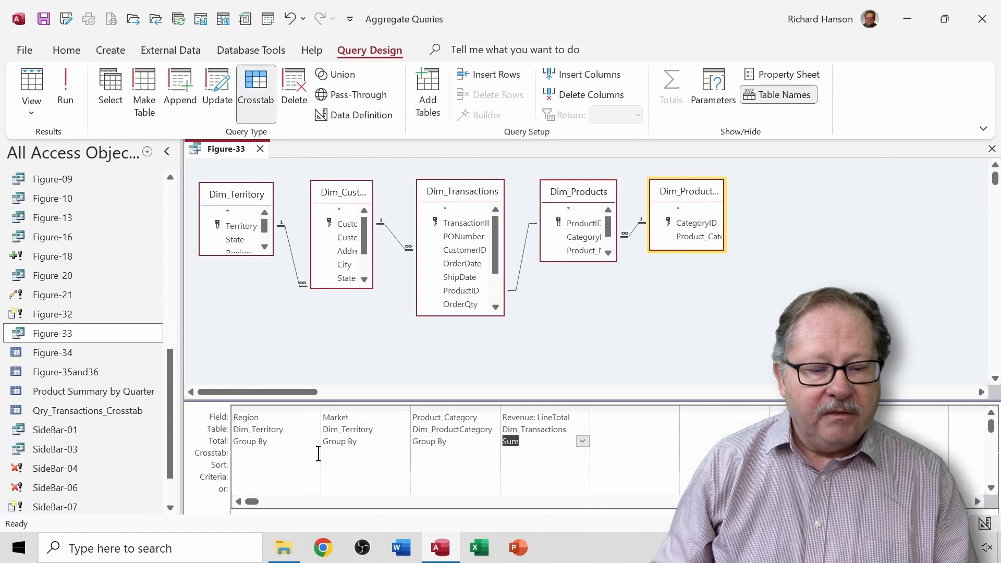
pyautogui.click(275, 453)
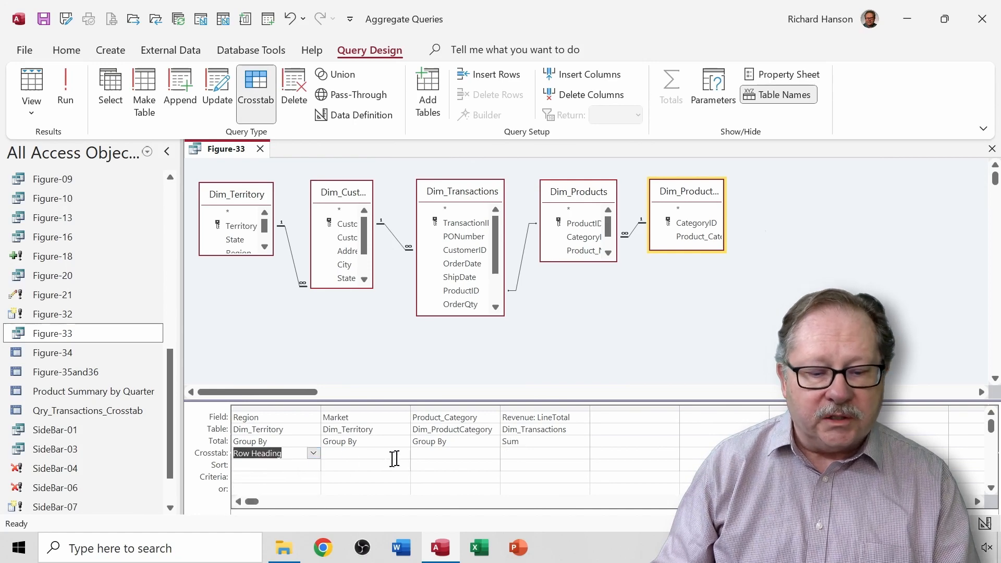
pyautogui.click(364, 452)
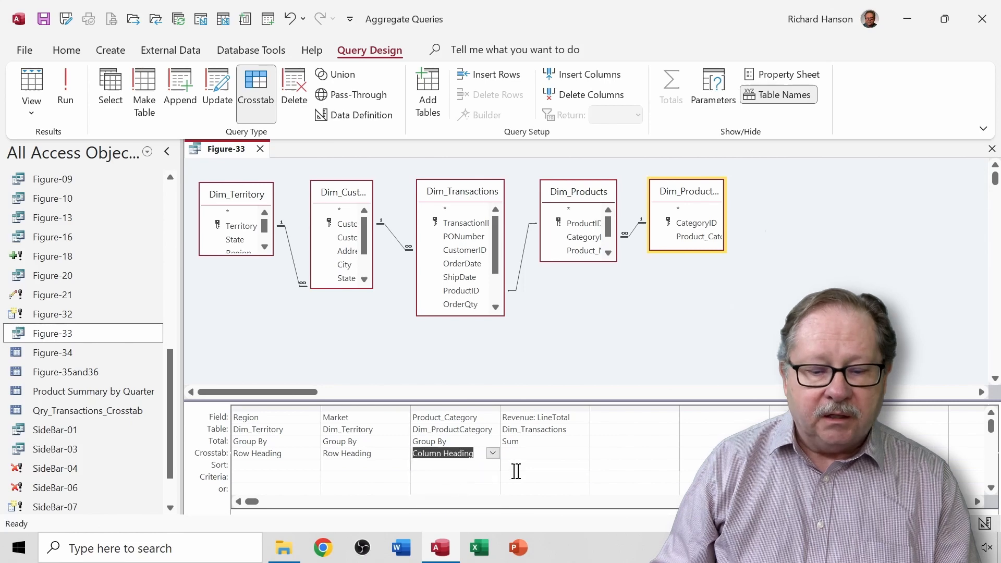
pyautogui.click(582, 452)
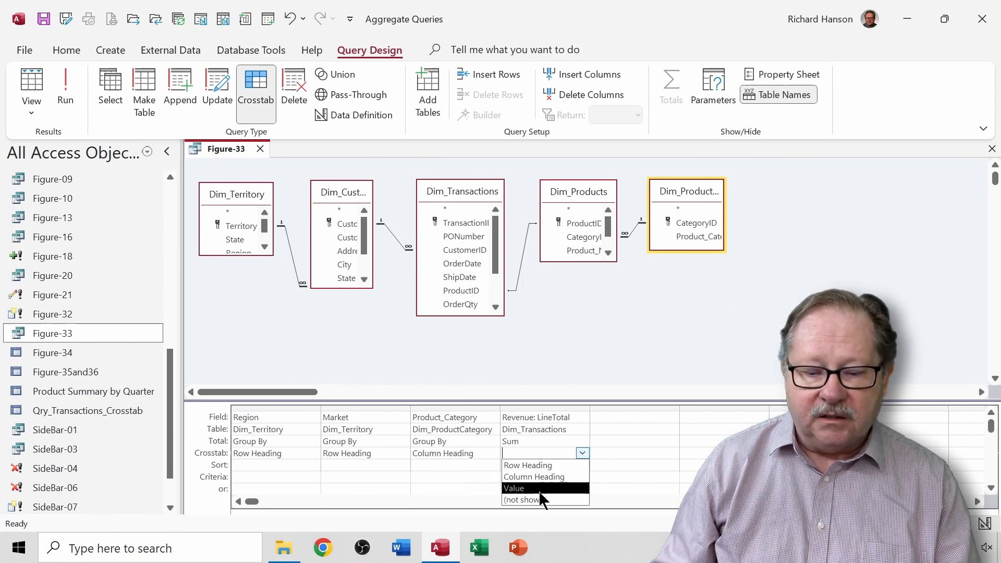
pyautogui.click(514, 488)
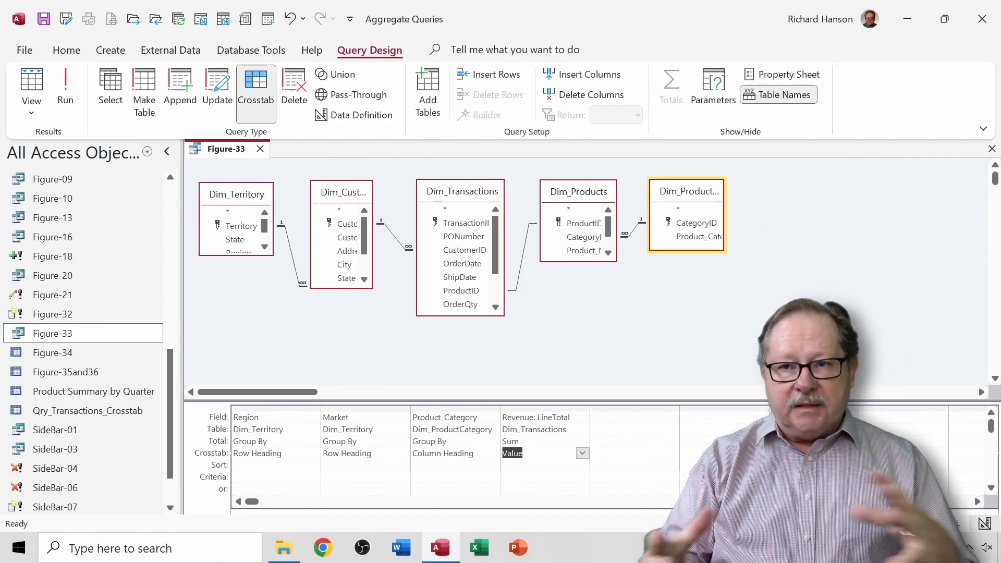
pyautogui.moveTo(223, 250)
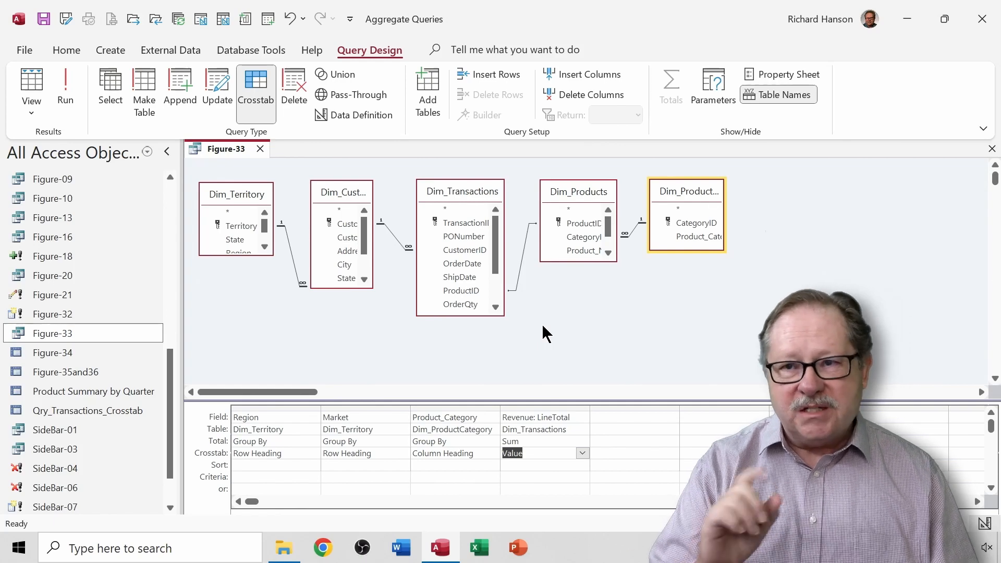
pyautogui.moveTo(375, 412)
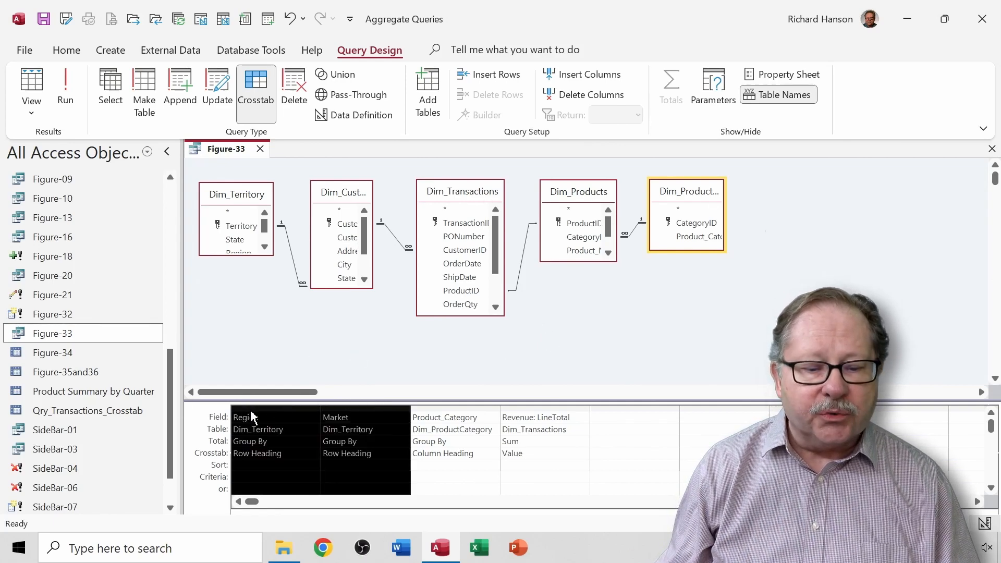
pyautogui.moveTo(453, 408)
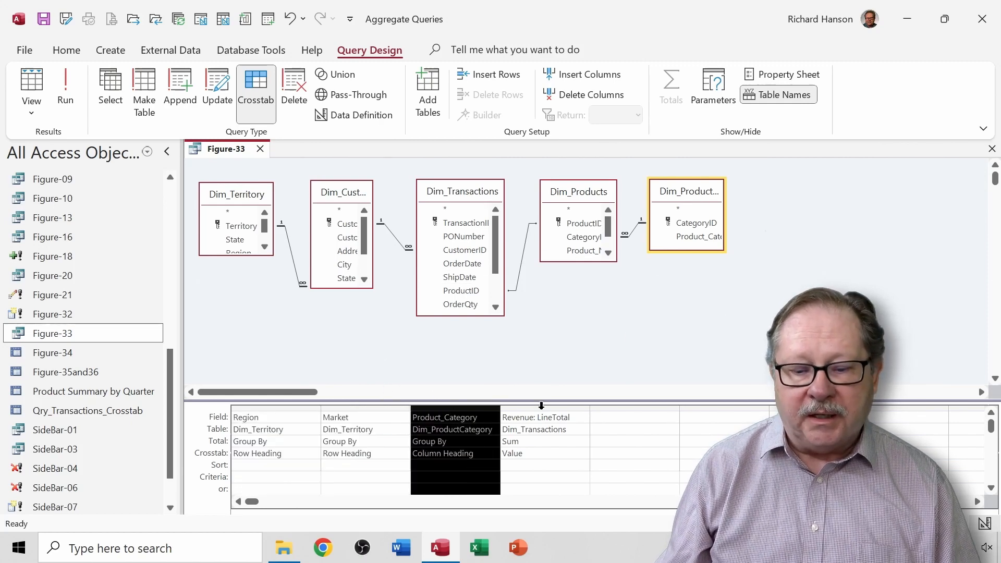
pyautogui.click(544, 417)
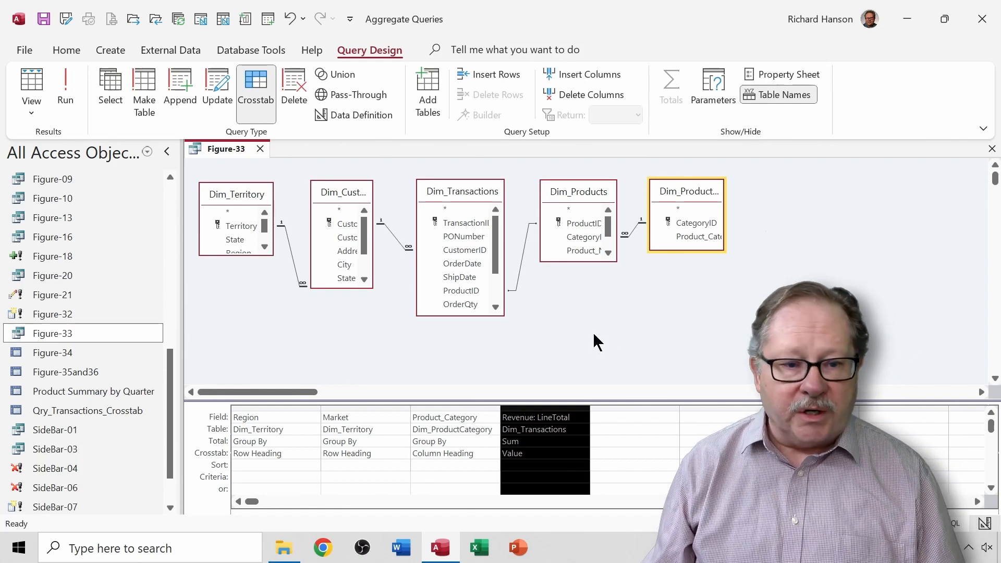
pyautogui.moveTo(581, 345)
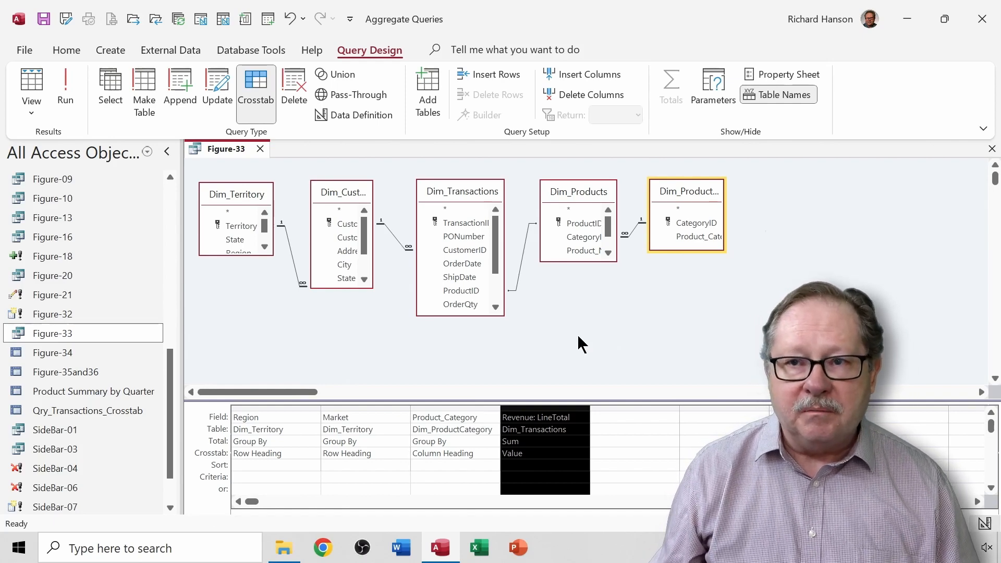
pyautogui.moveTo(578, 346)
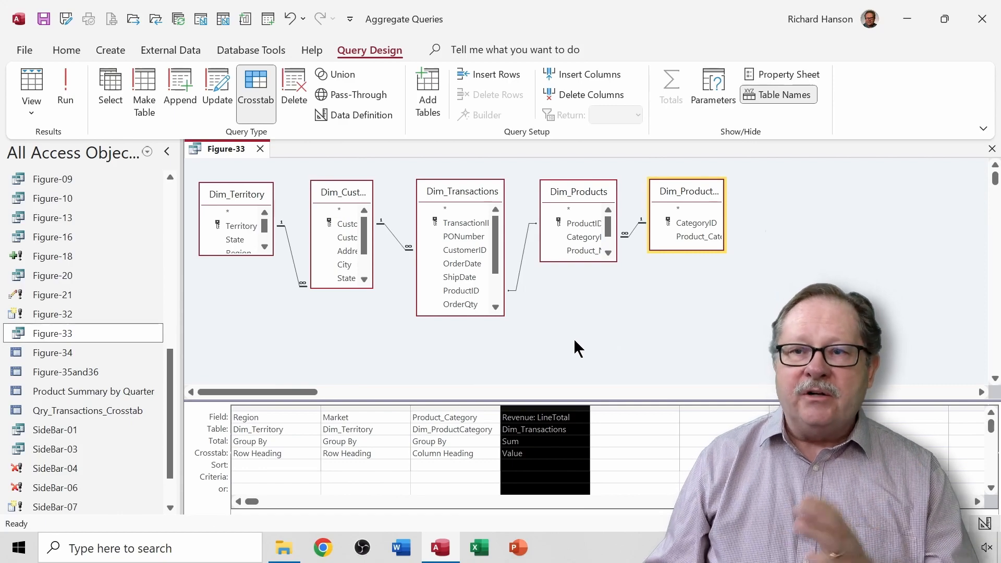